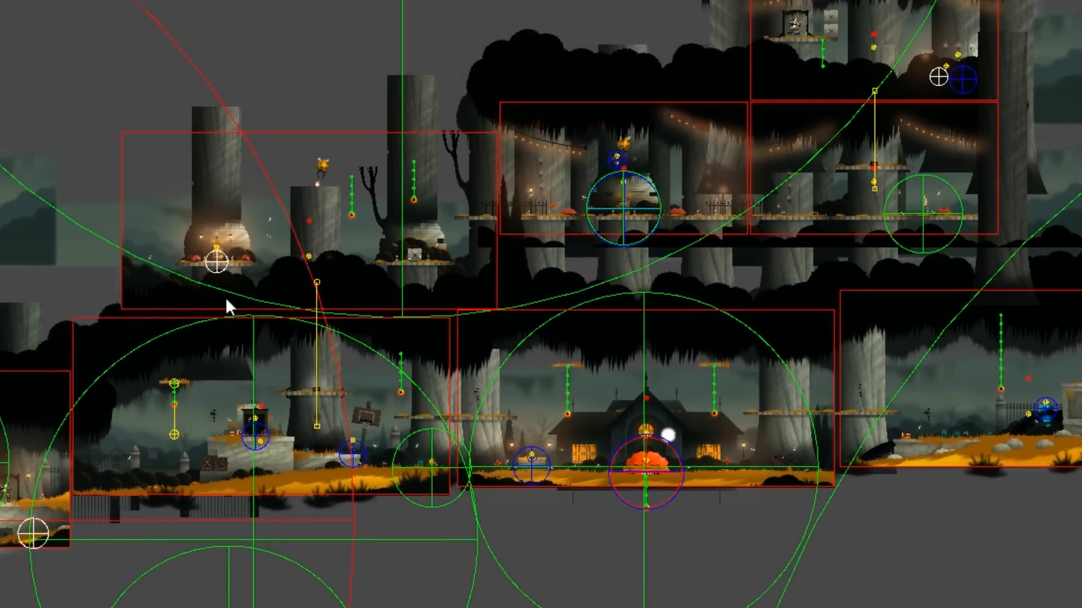
mouse_move(509, 228)
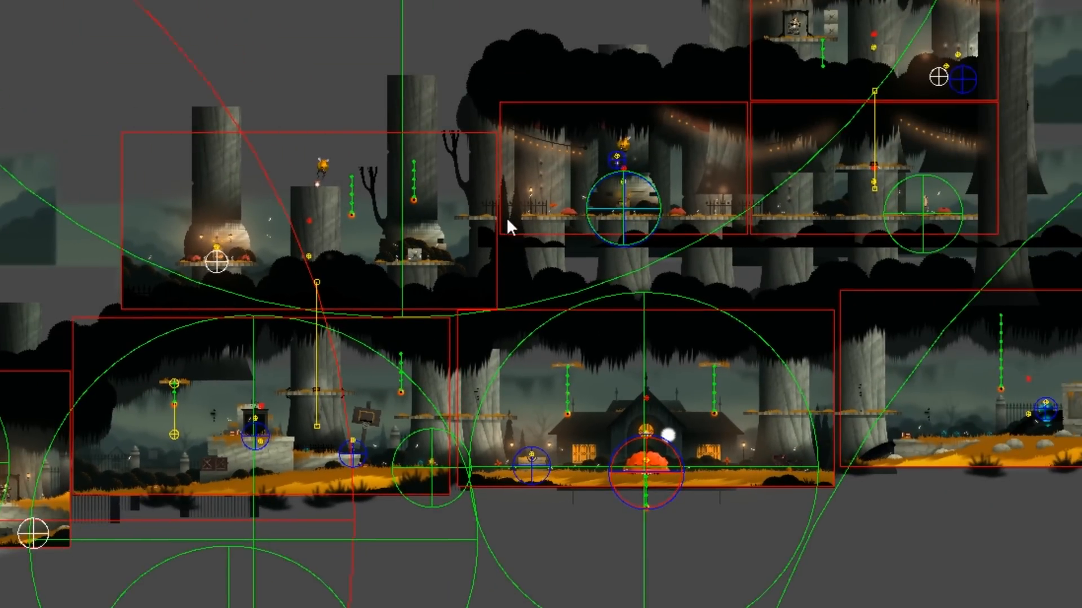
mouse_move(786, 153)
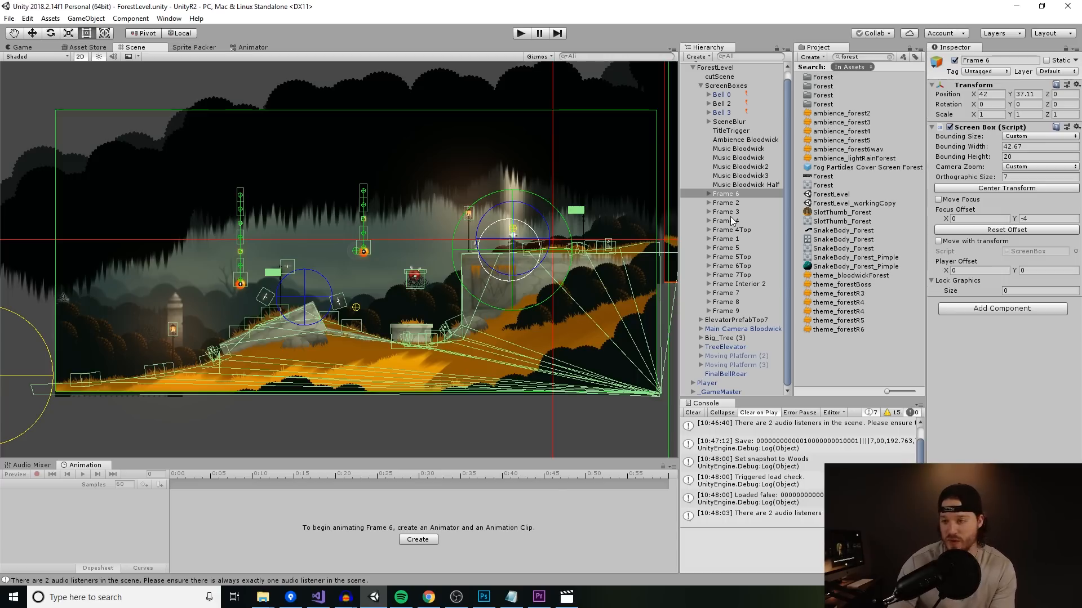
- Expand Frame 6 and inspect its Vine object and PSD group
left_click(711, 203)
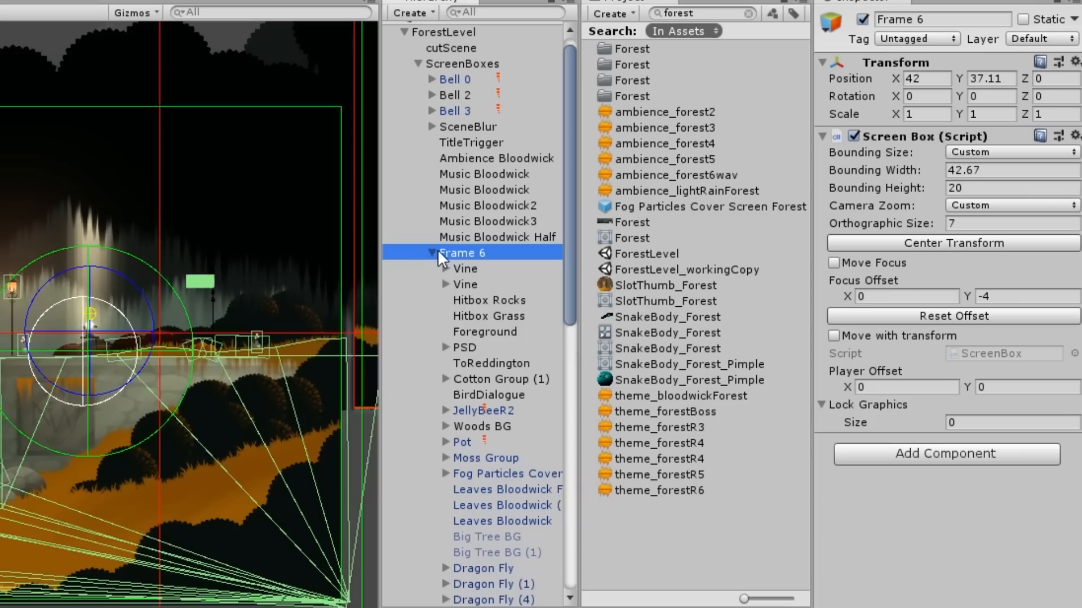
left_click(465, 210)
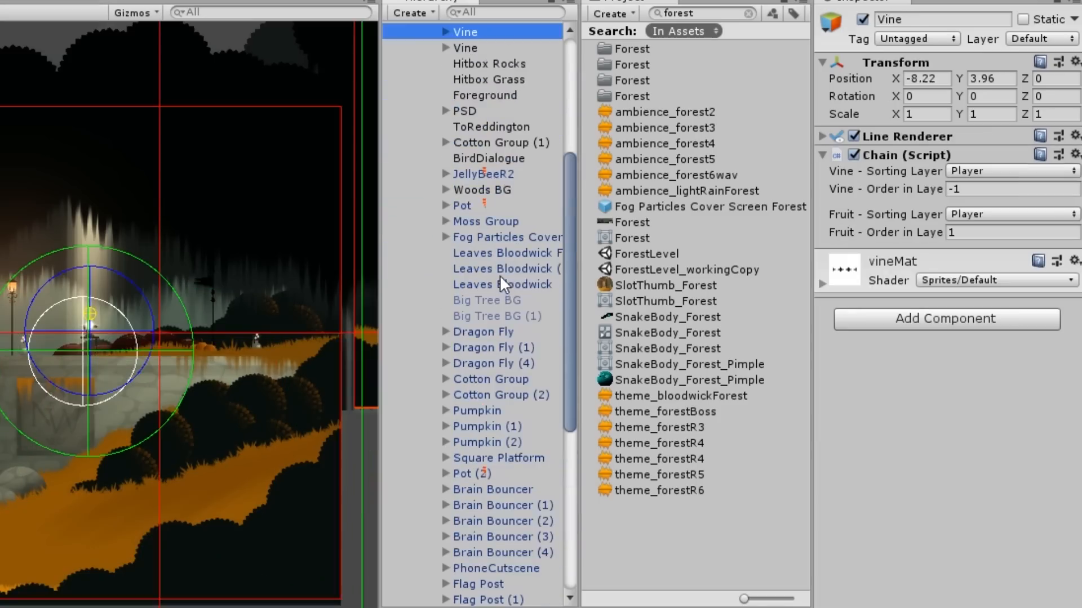
scroll("down", 3)
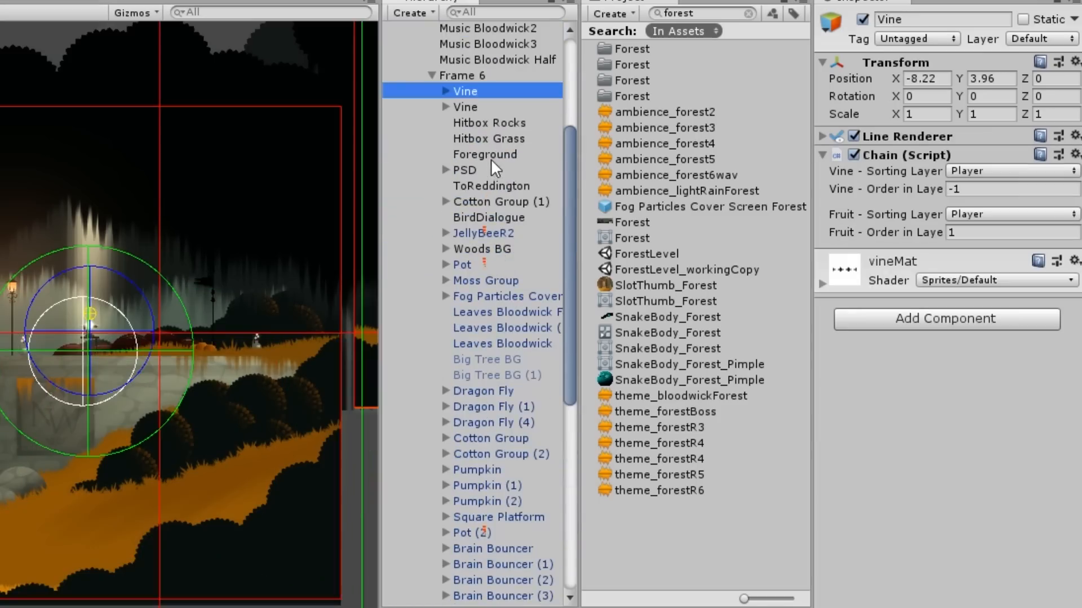
left_click(465, 170)
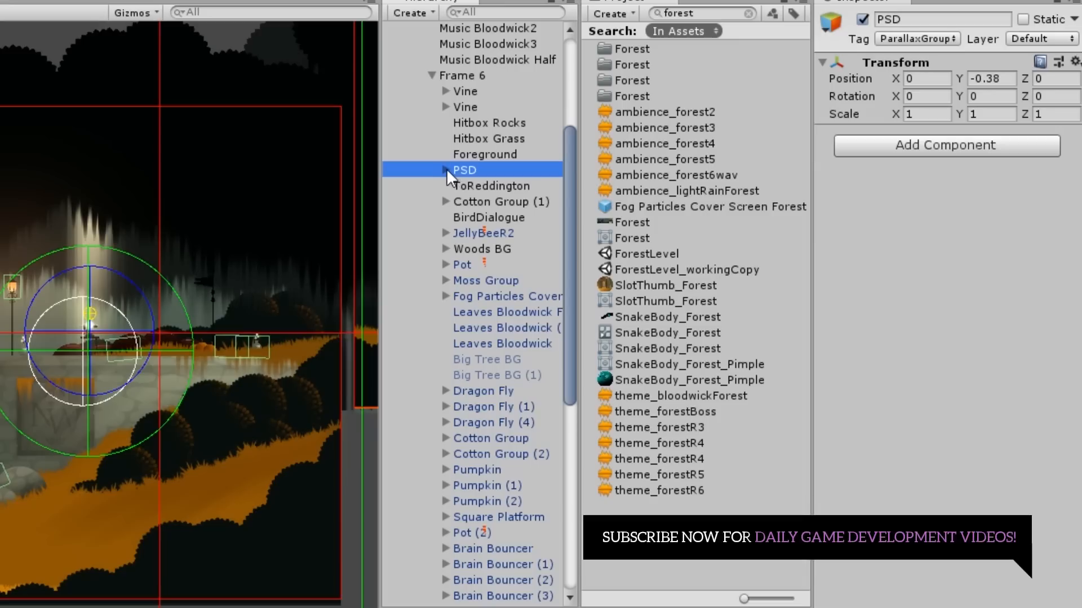
- Expand the PSD group to inspect its Grass layer and an Interactive Grass piece, then start Play mode
left_click(446, 170)
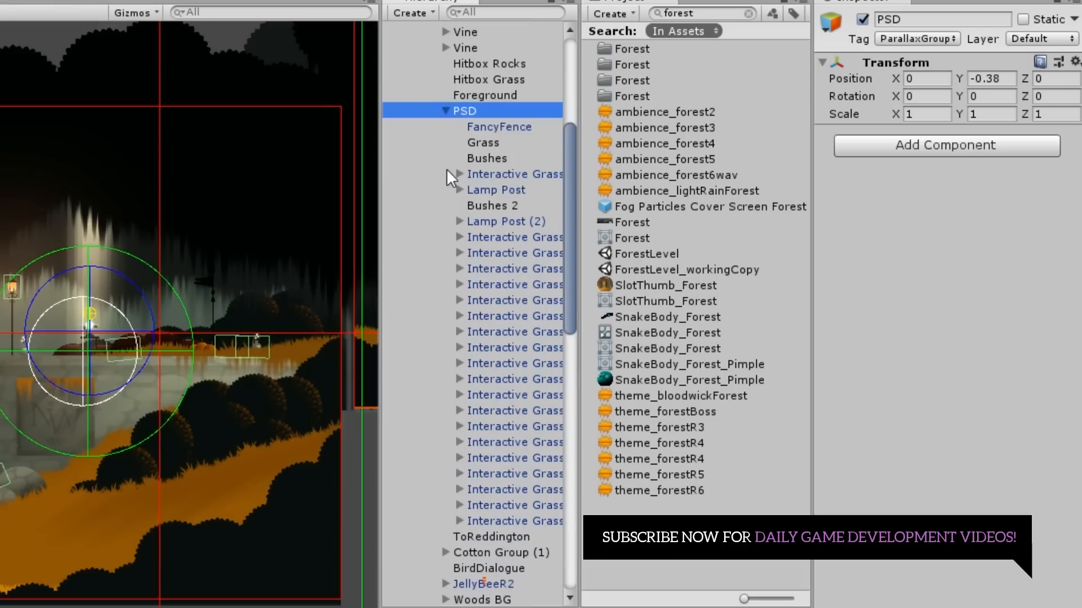
left_click(483, 143)
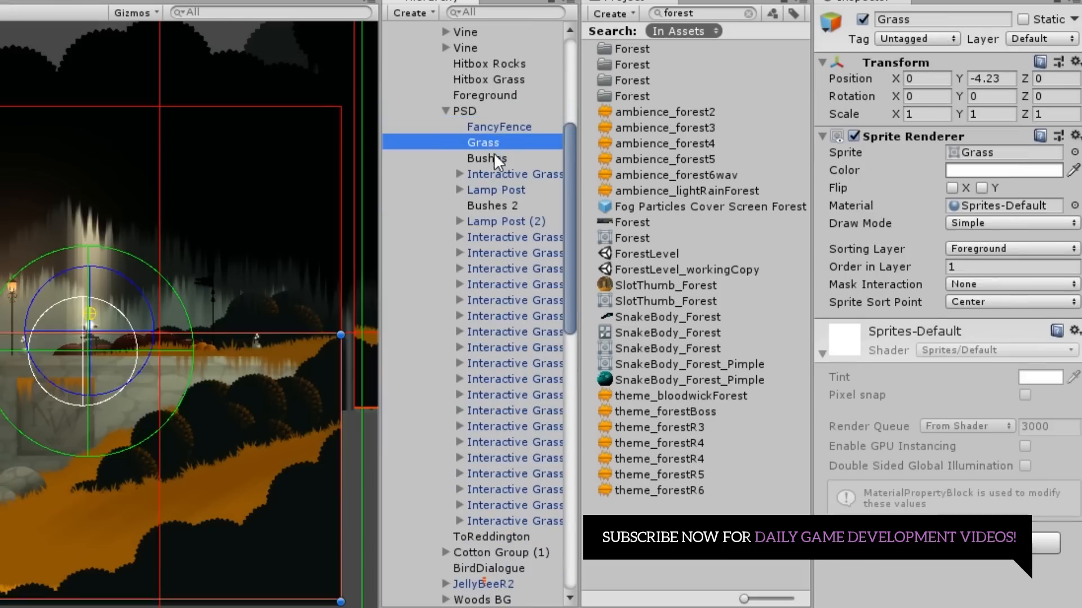
left_click(492, 205)
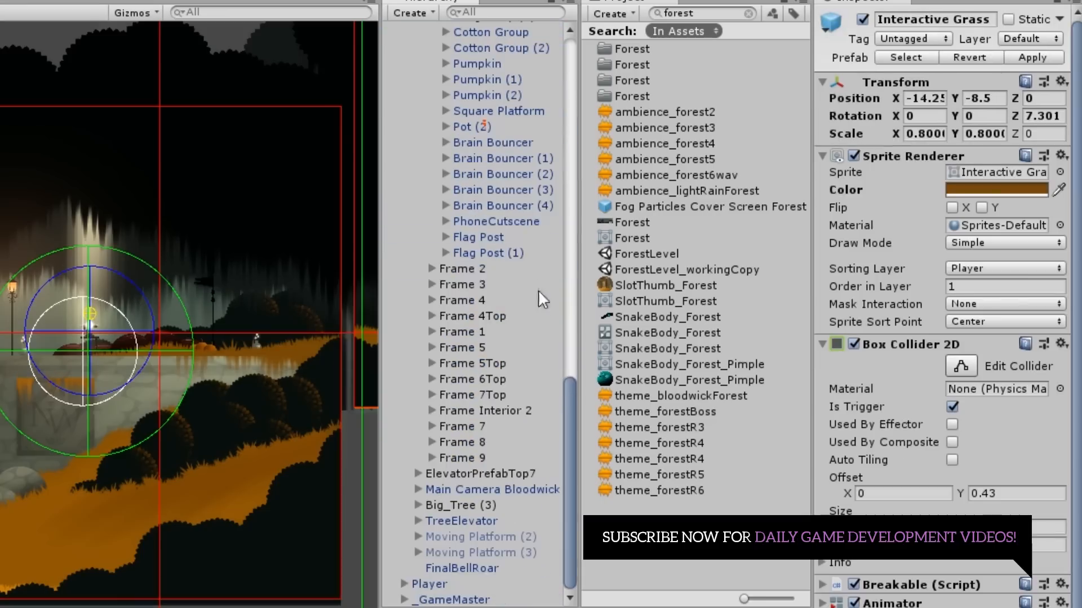
left_click(428, 600)
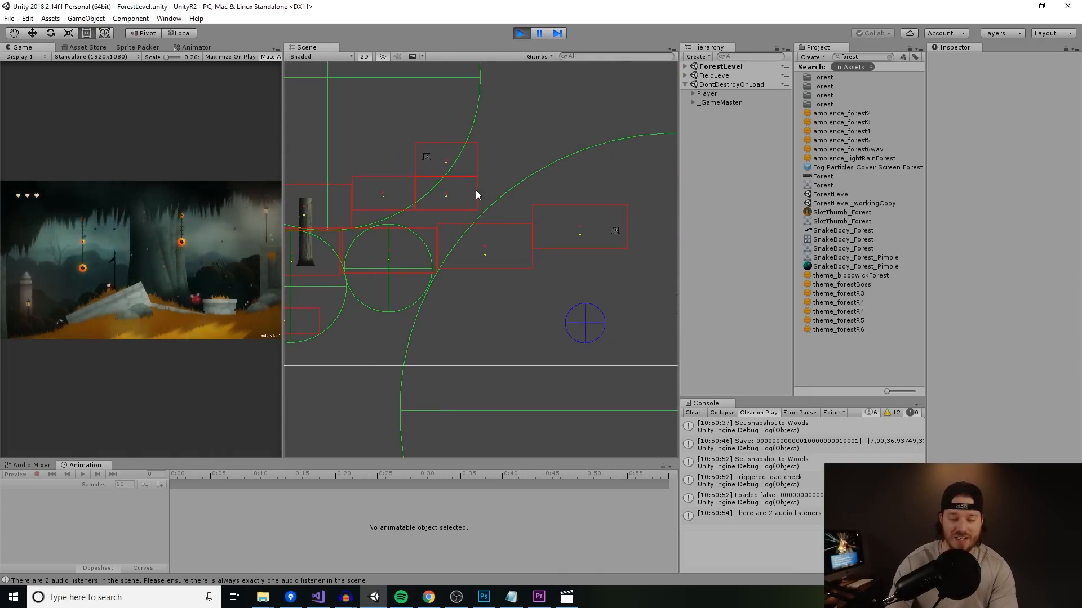
- Pan the Scene view across the level until the hanging cage with the sleeping prisoner is in view
left_click_drag(476, 193, 497, 266)
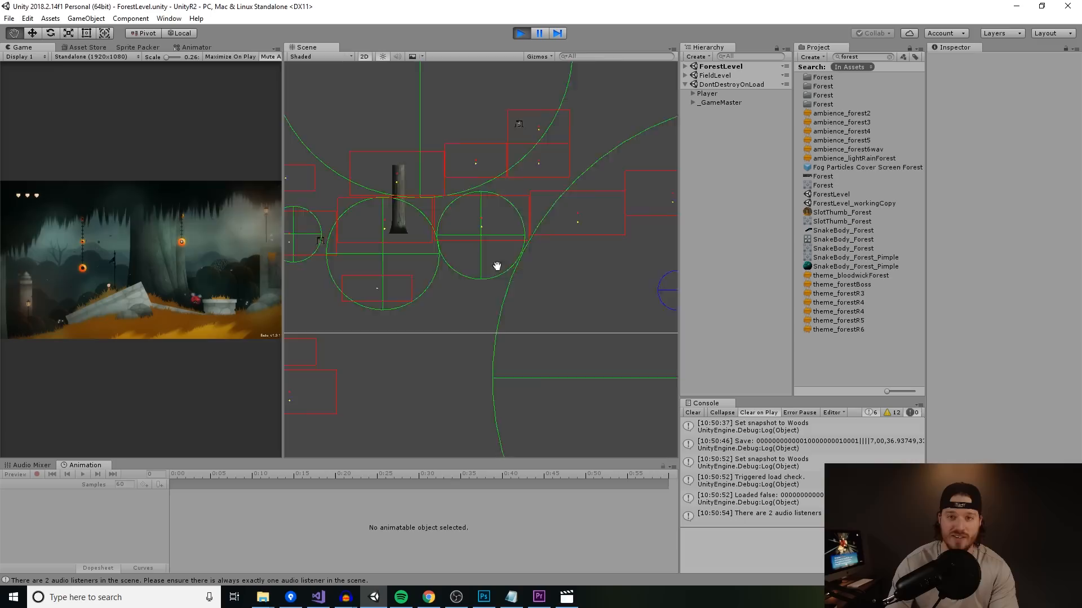
left_click_drag(497, 266, 595, 249)
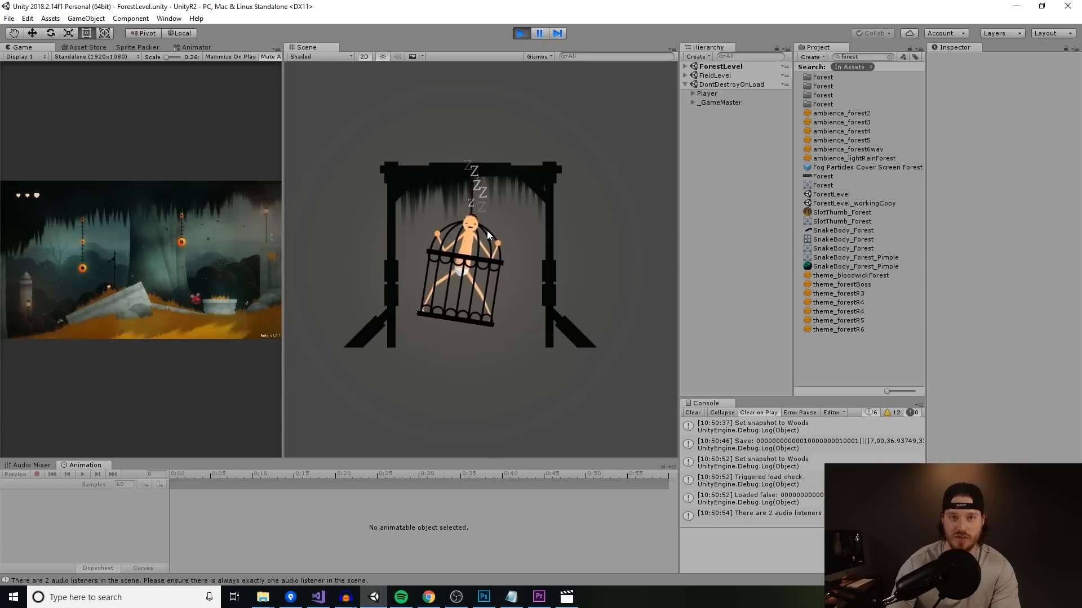
scroll("down", 3)
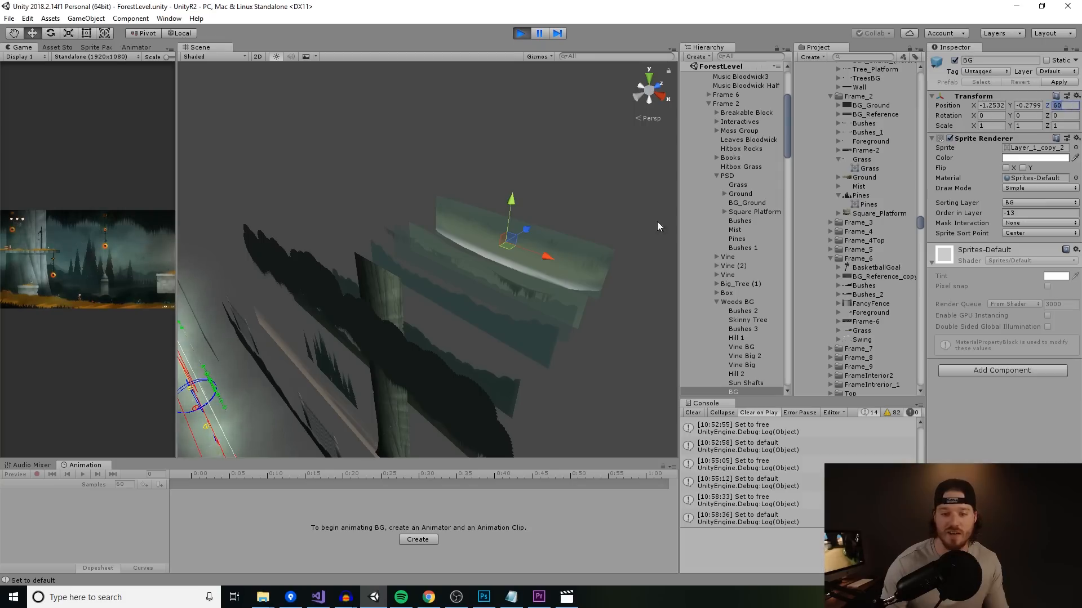
mouse_move(555, 290)
type("forest")
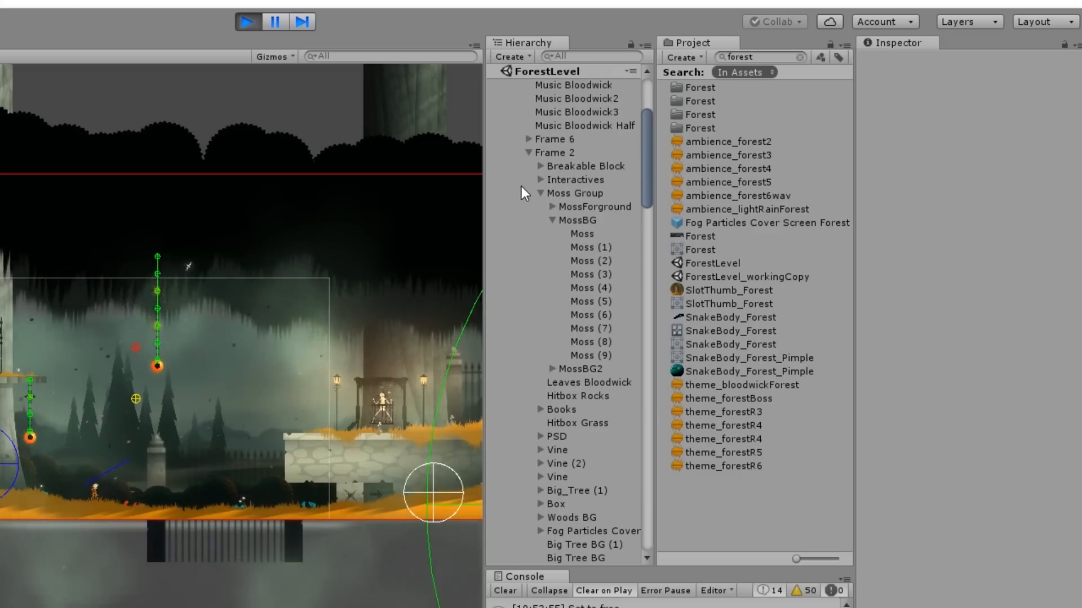
- Collapse the moss group, expand Frame 2's PSD group and inspect its Grass layer
left_click(532, 193)
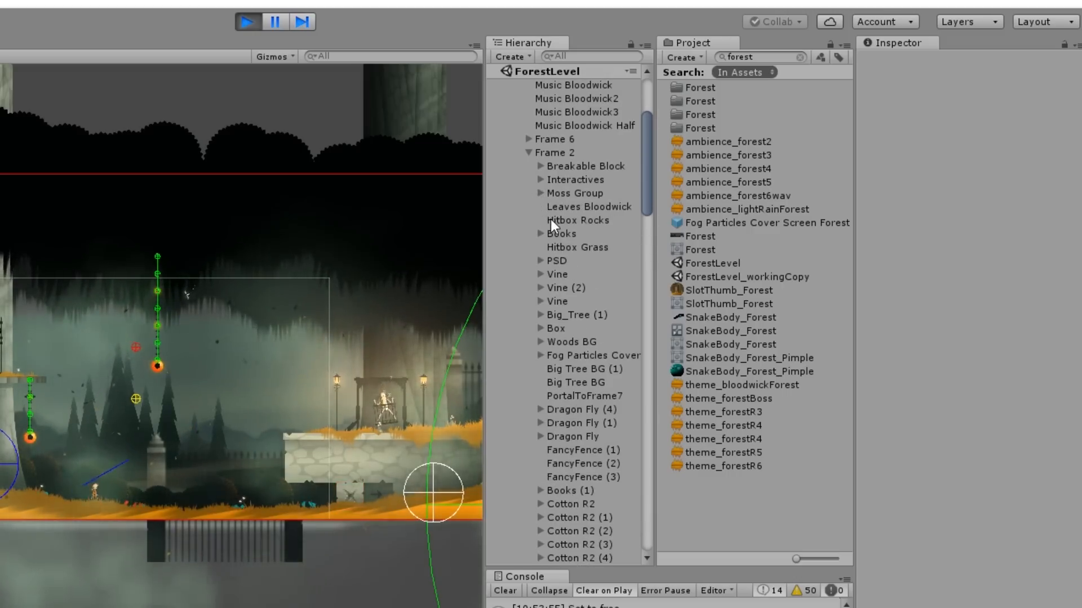
left_click(541, 260)
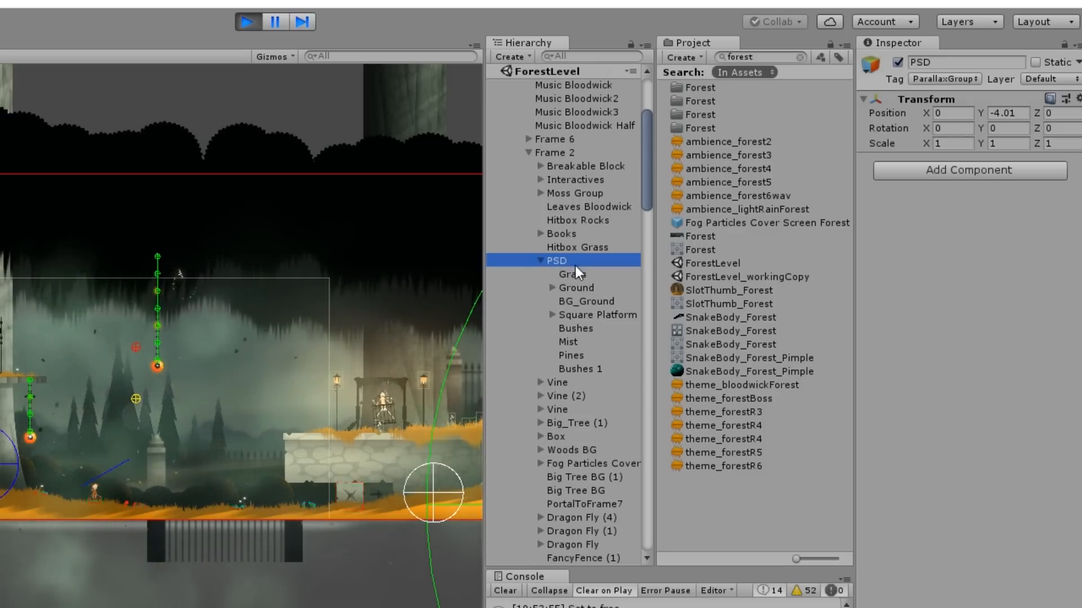
left_click(571, 274)
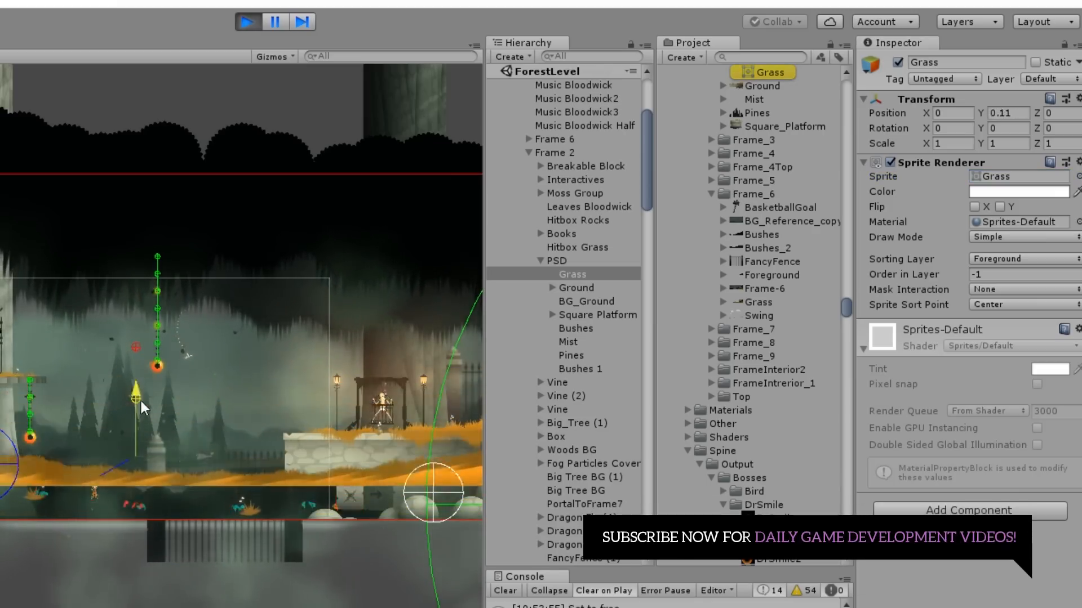
left_click_drag(142, 403, 10, 369)
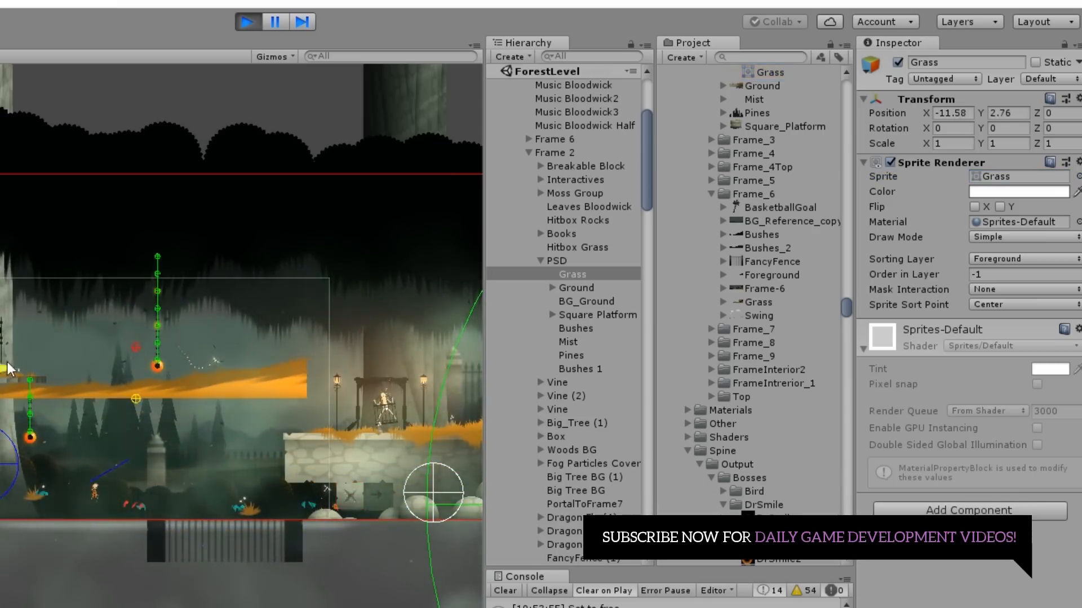
- Inspect the sprite settings of Frame 2's BG_Ground, Bushes and Pines layers
left_click(586, 302)
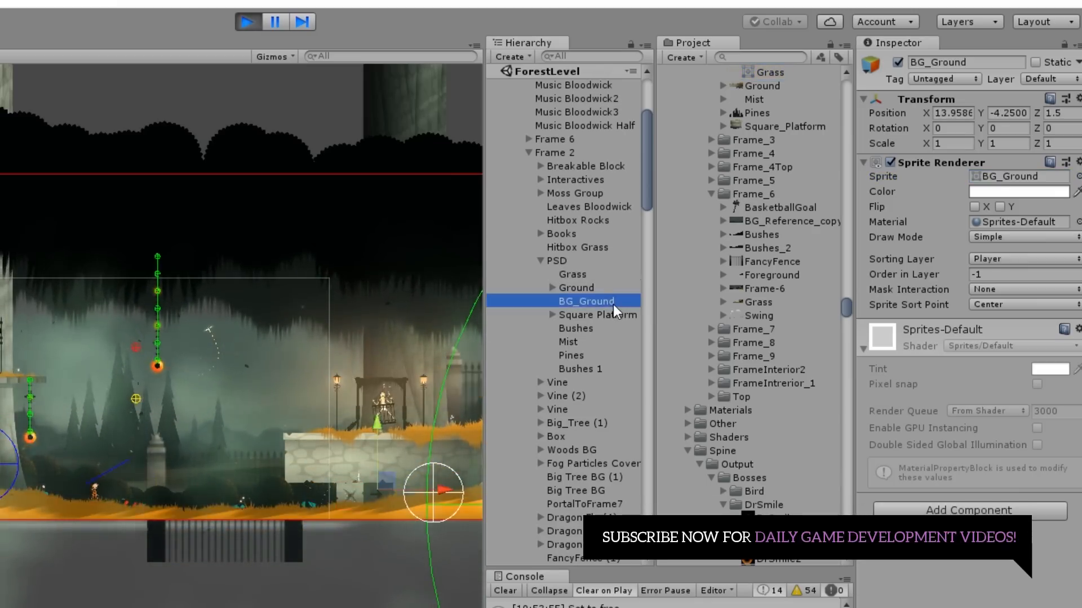
left_click(576, 328)
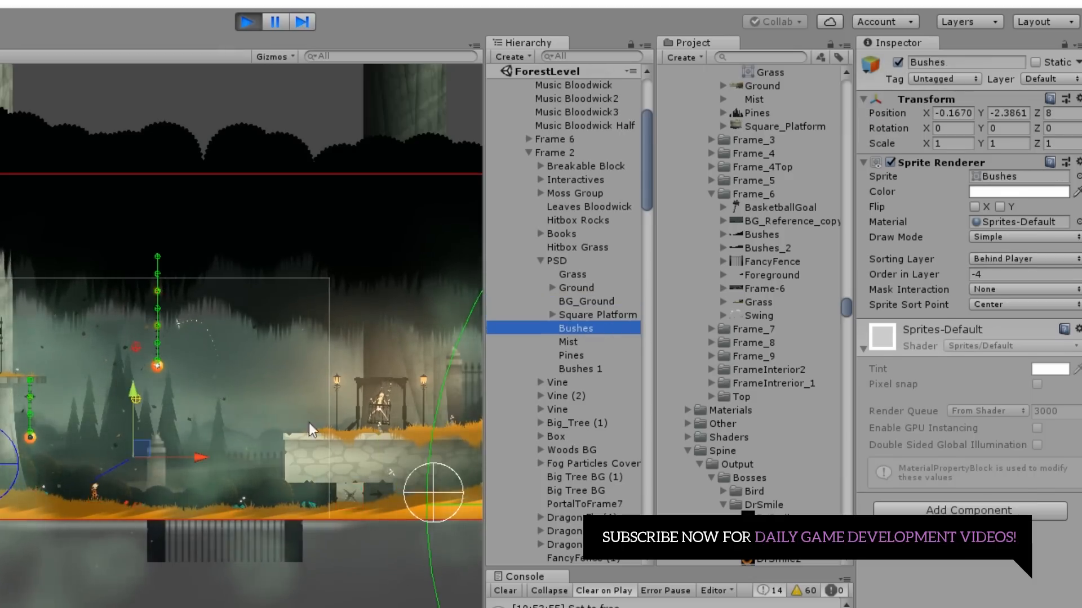
left_click(570, 355)
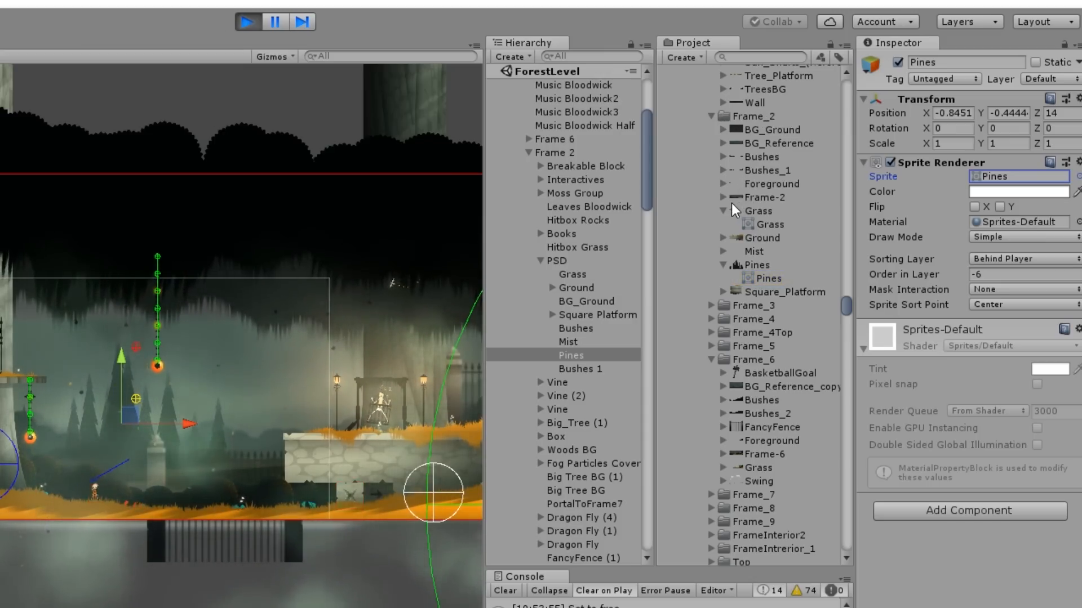
- Switch to Frame-2.psd in Photoshop and check its Image Size of 7680 × 2164 px
left_click(764, 197)
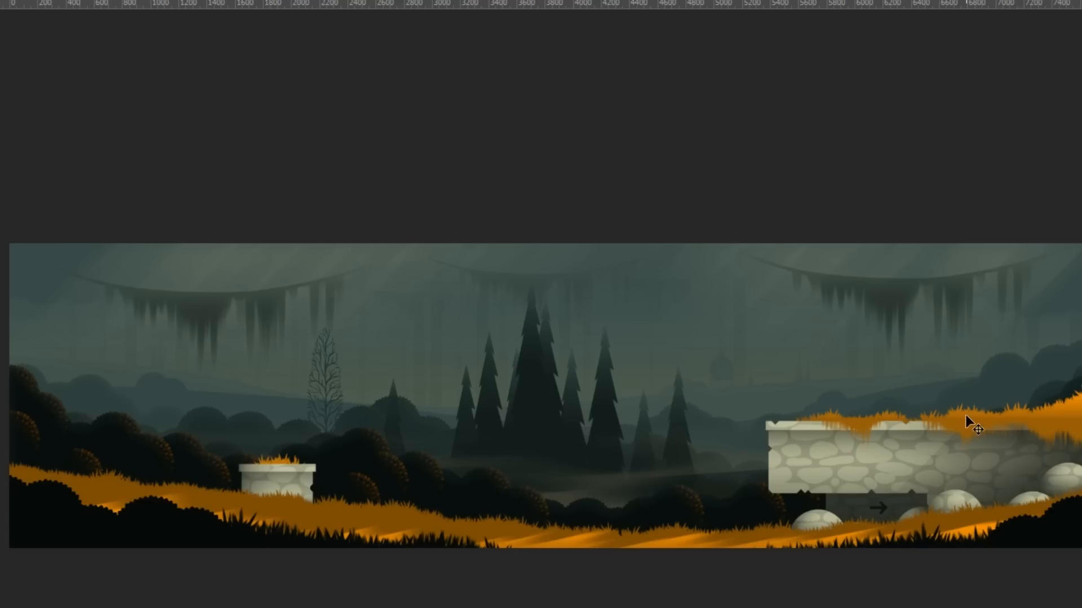
mouse_move(876, 386)
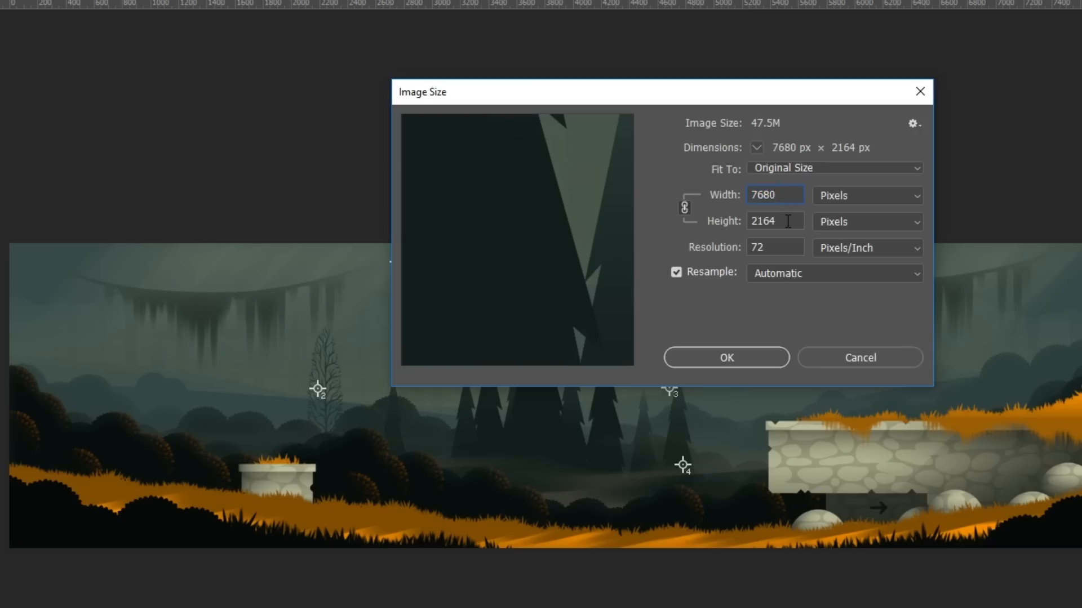
left_click(774, 221)
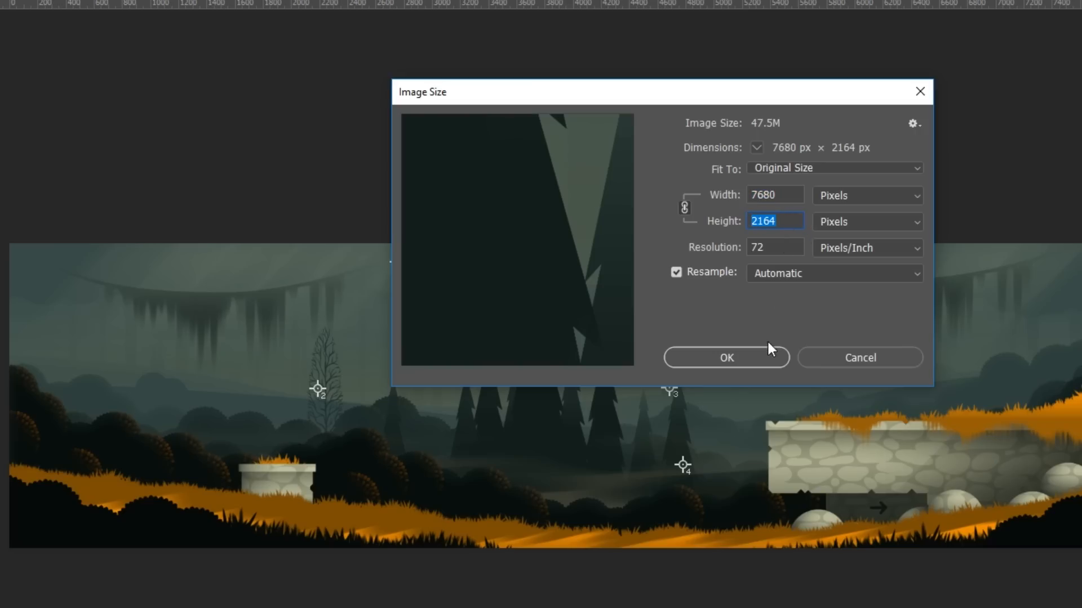
left_click(724, 357)
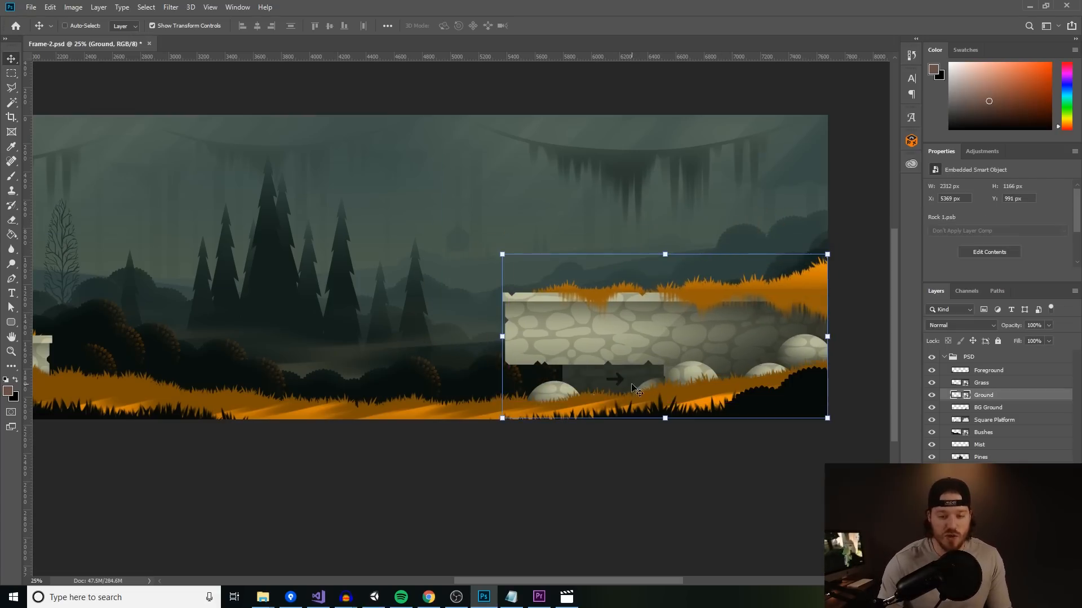
- Review the Grass layer's export options such as Quick Export as PNG, then return to Unity
left_click(981, 383)
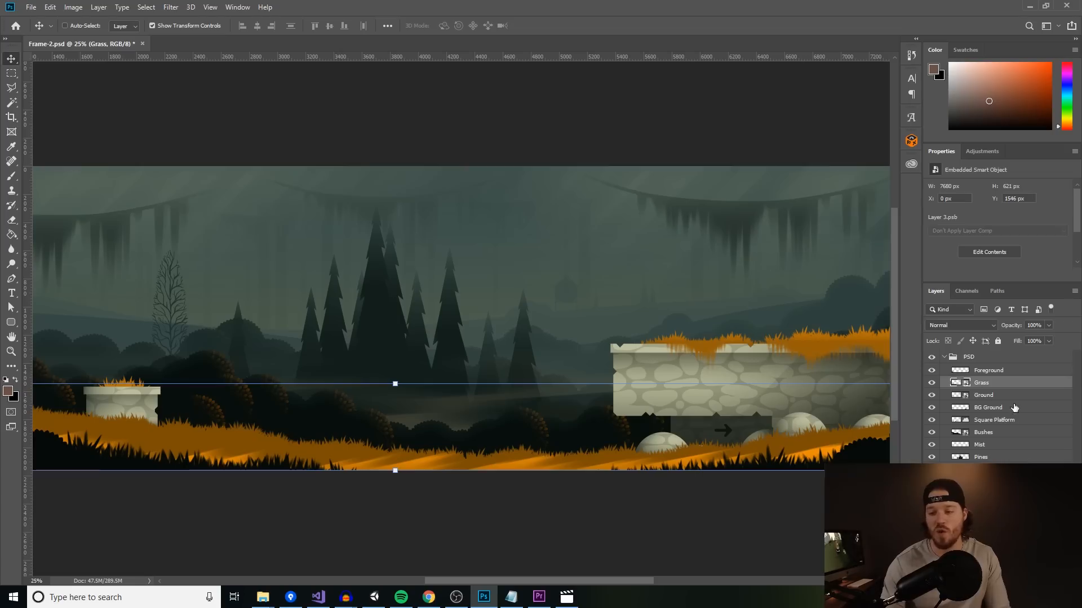
right_click(982, 383)
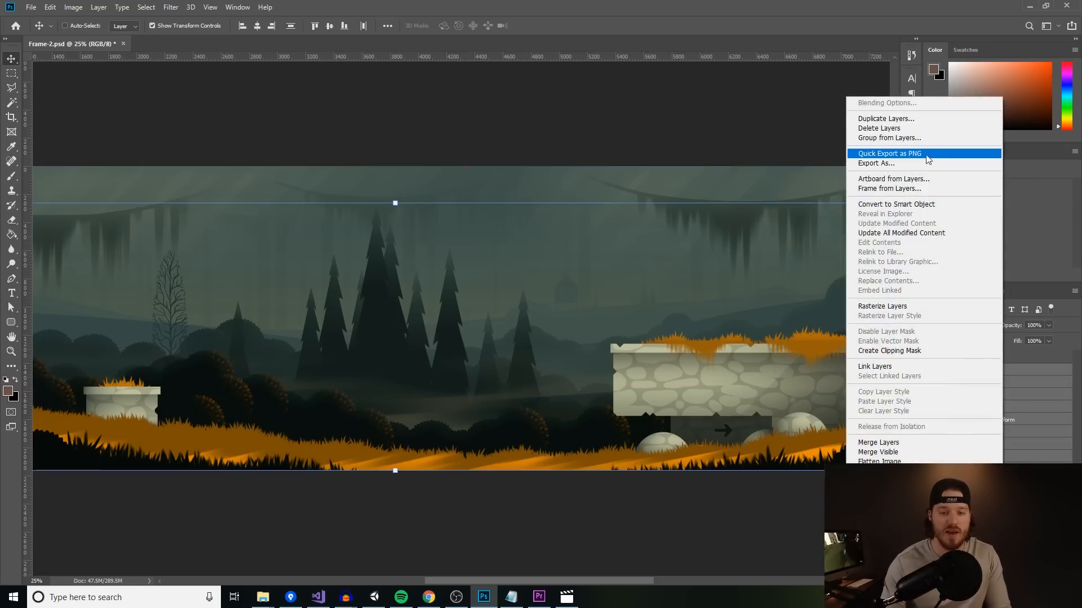
mouse_move(754, 140)
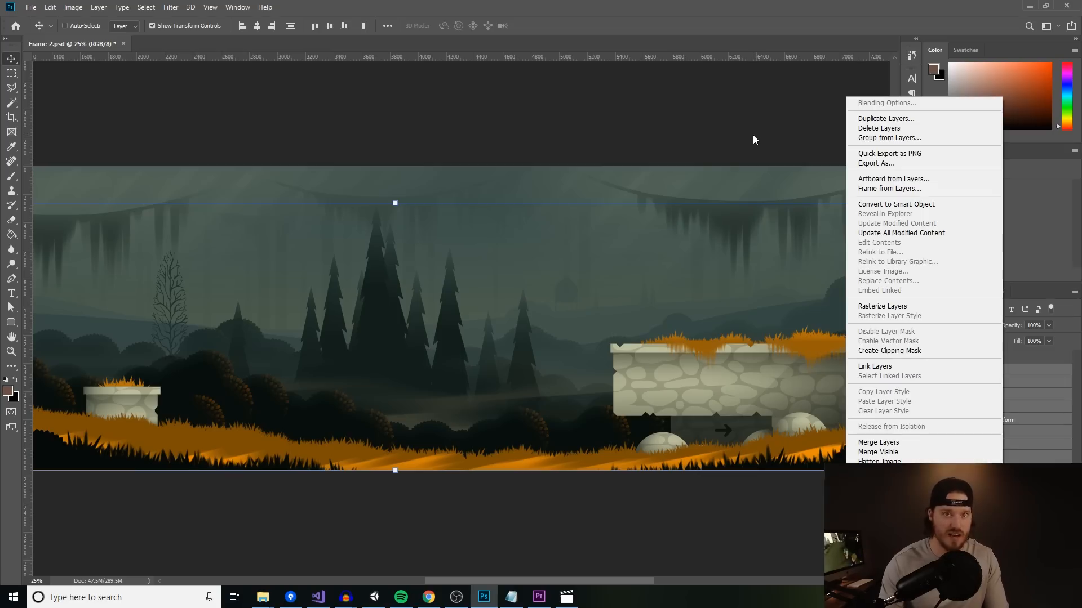
left_click(484, 597)
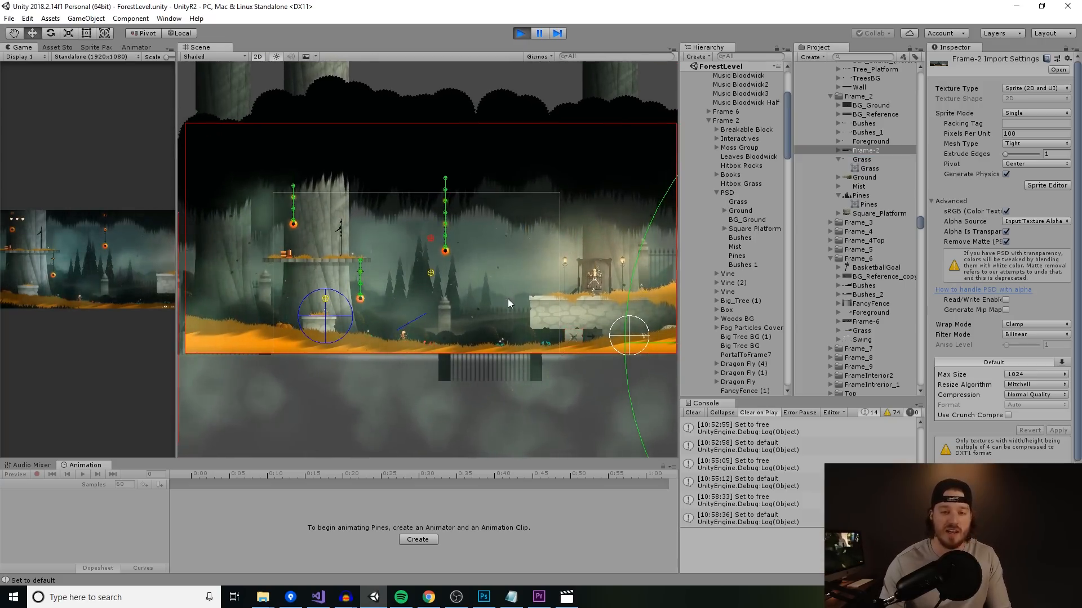
- Select the Grass object under PSD to show its Sprite Renderer on the Foreground sorting layer
left_click(861, 159)
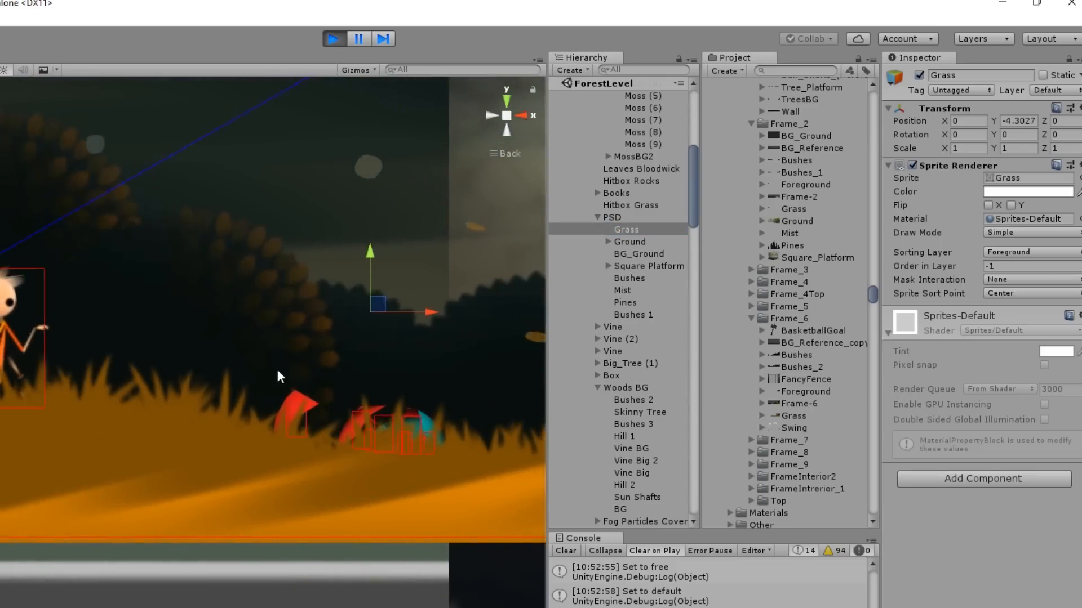
- Drop the Grass texture's Max Size to 32 to show the blur, then reopen the size choices
left_click(794, 209)
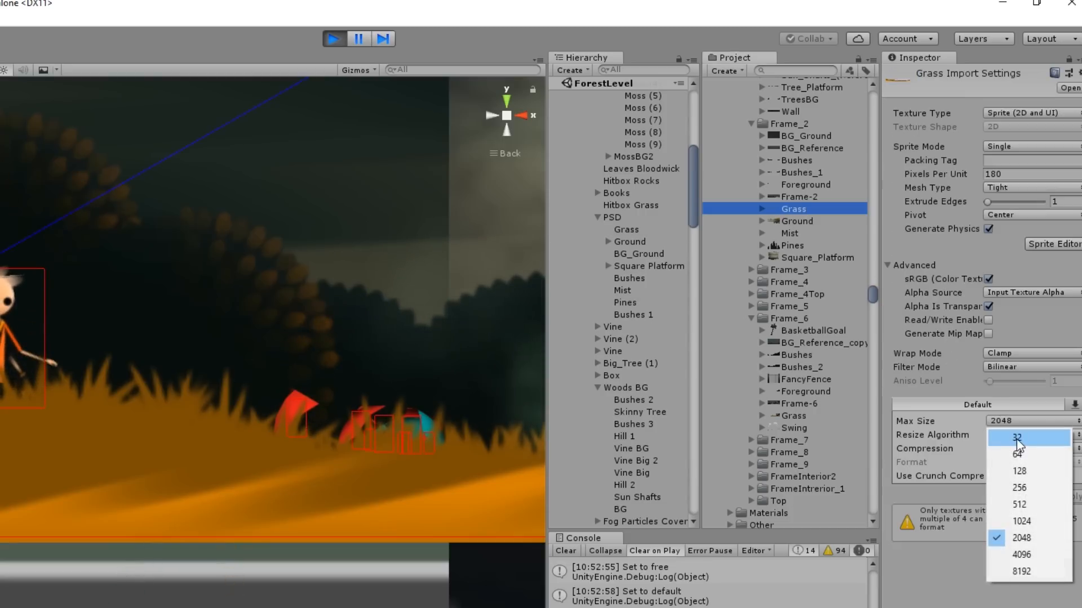
left_click(1018, 438)
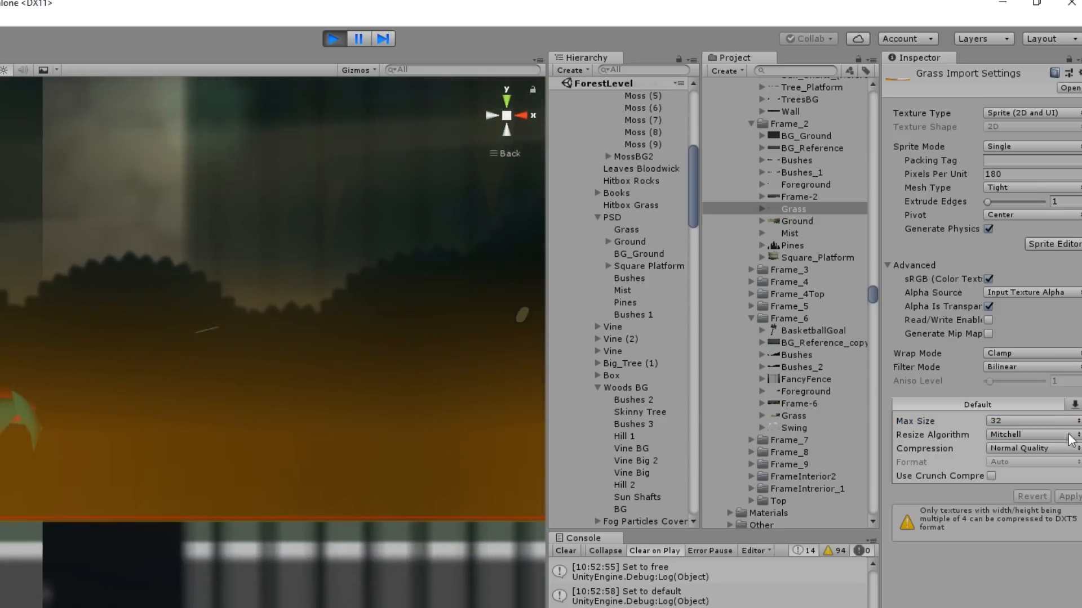
left_click(1027, 420)
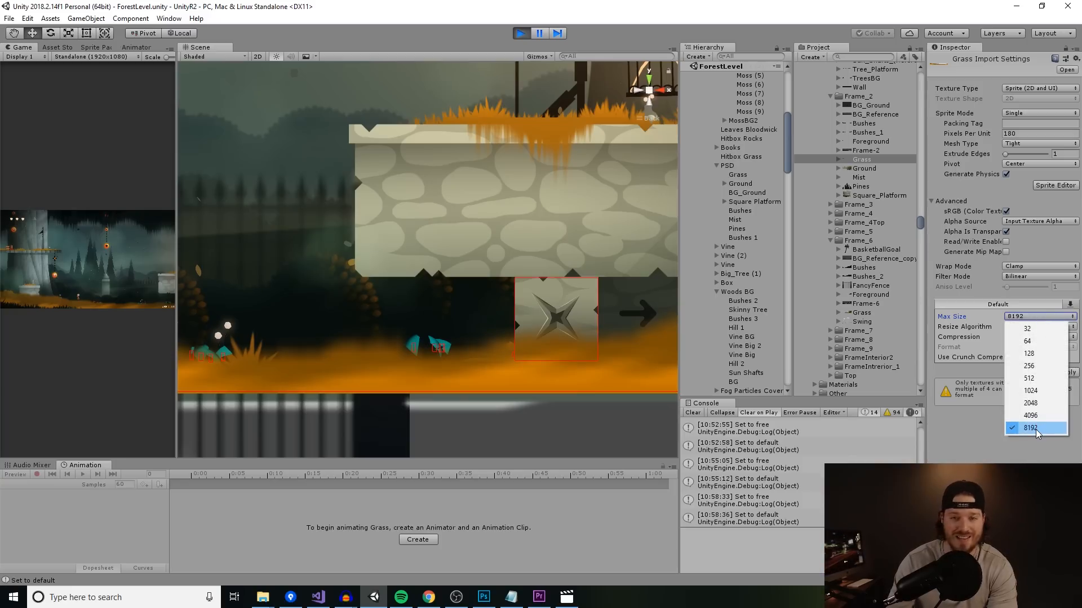
- Keep the Grass texture's Max Size at 8192
left_click(1031, 428)
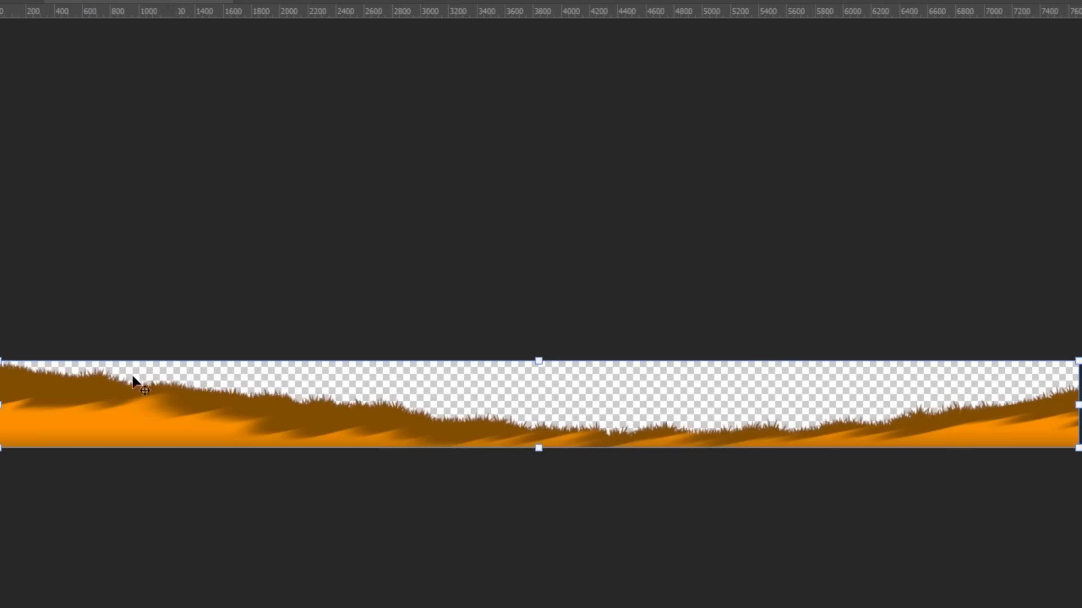
- Check the grass image's Canvas Size of 7680 × 621 px
left_click(7, 79)
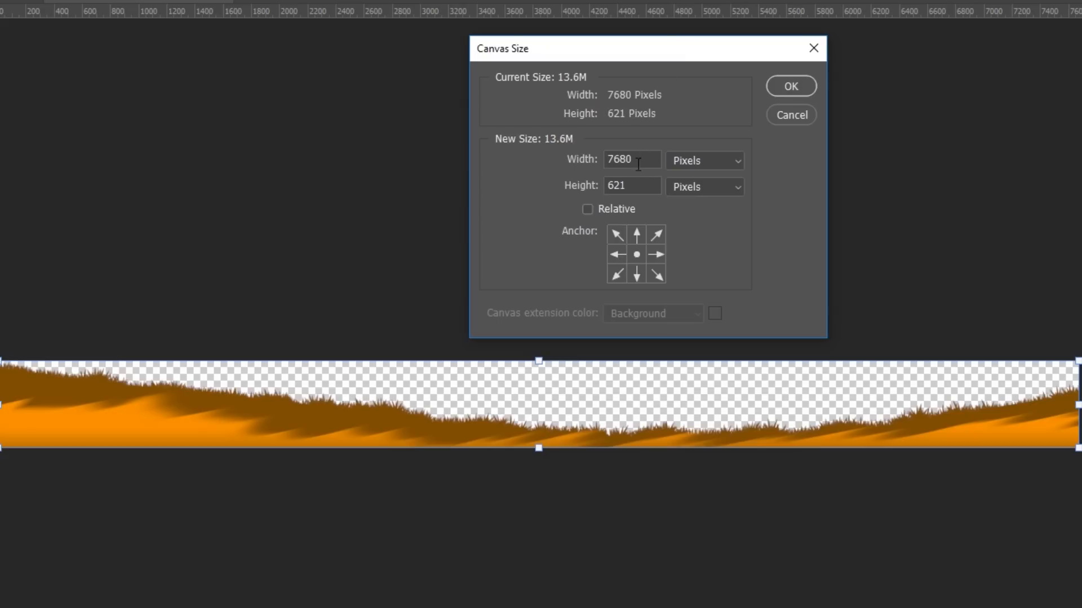
left_click(631, 185)
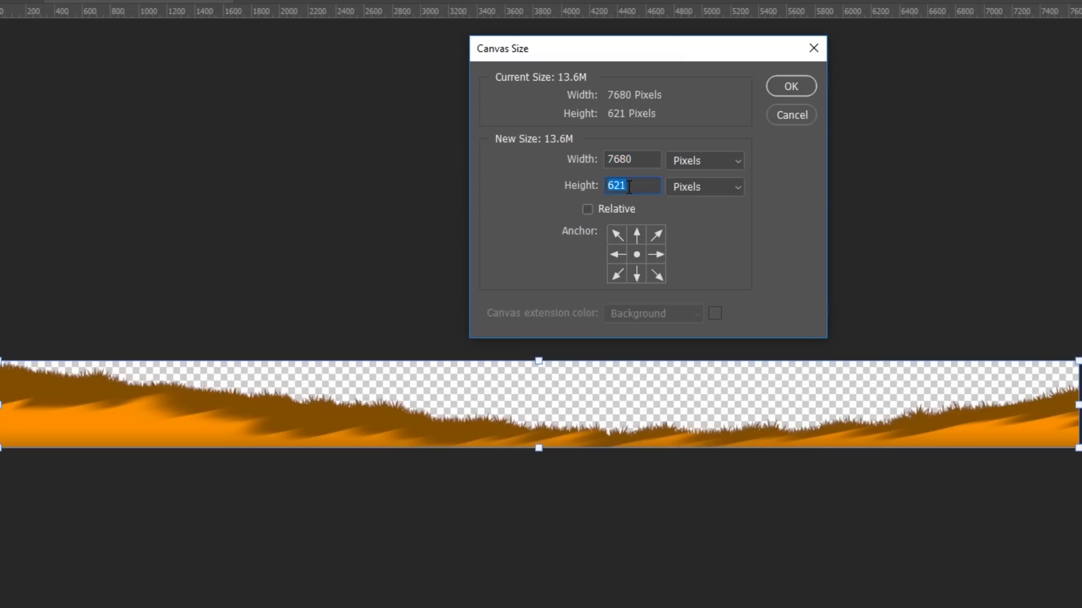
left_click(631, 159)
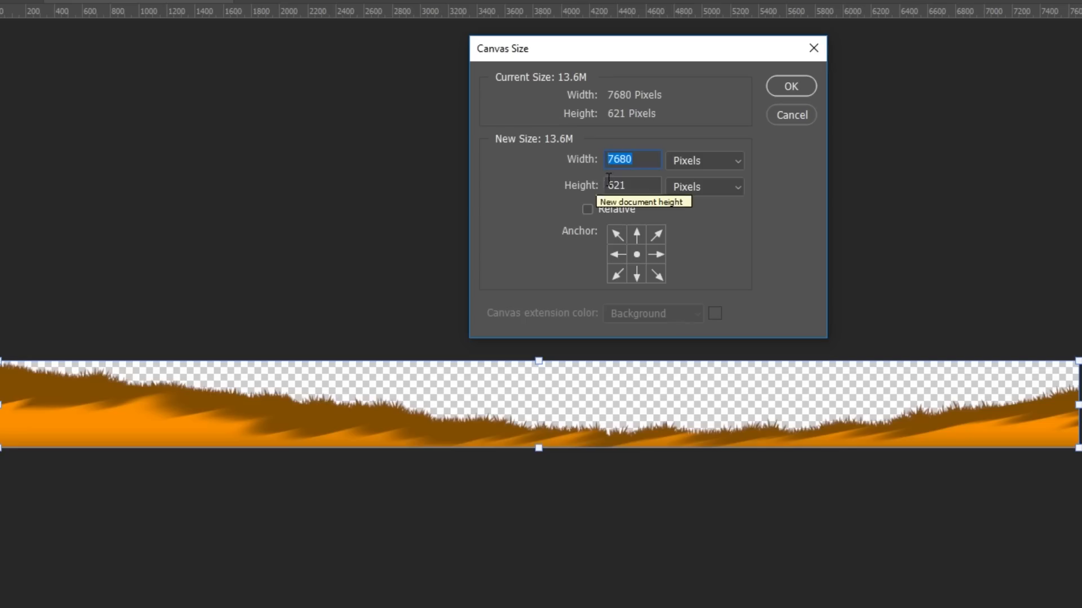
left_click(631, 185)
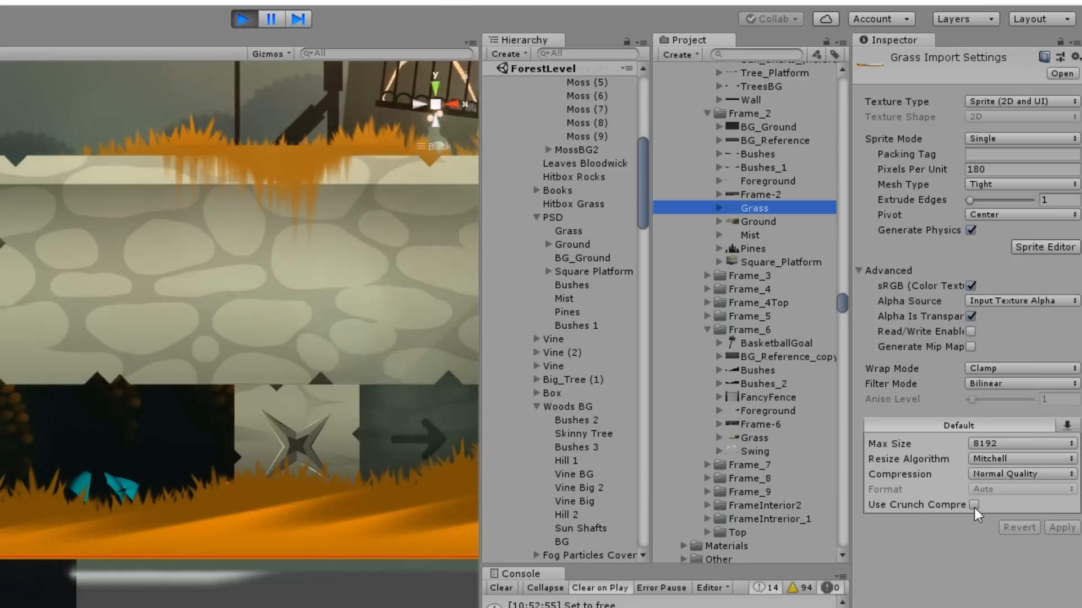
- Enable Use Crunch Compression on the Grass texture with Compressor Quality 0 and apply it
left_click(970, 505)
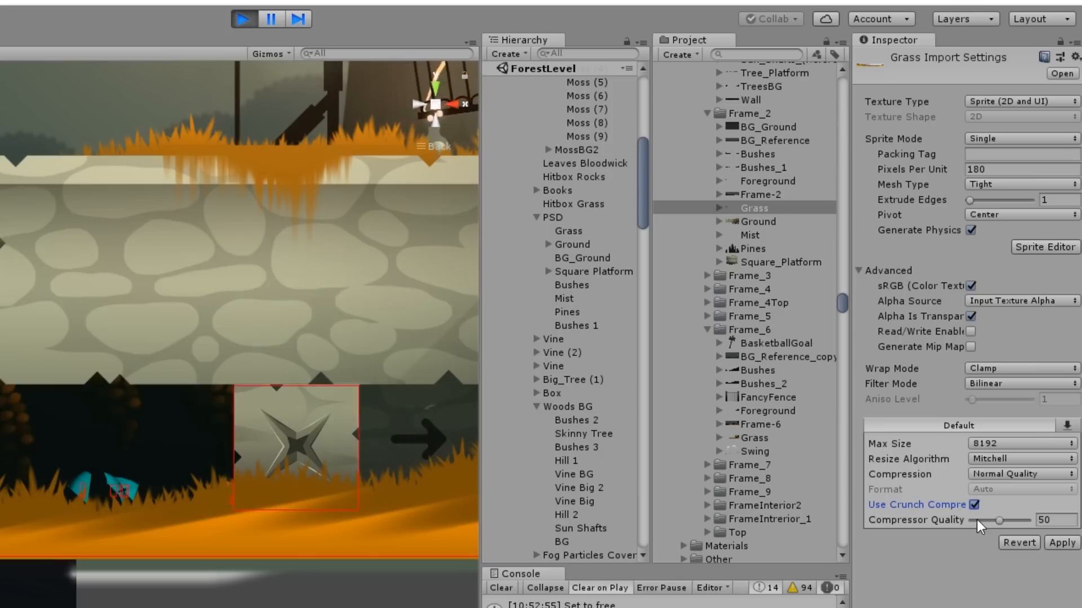
left_click_drag(998, 522, 973, 521)
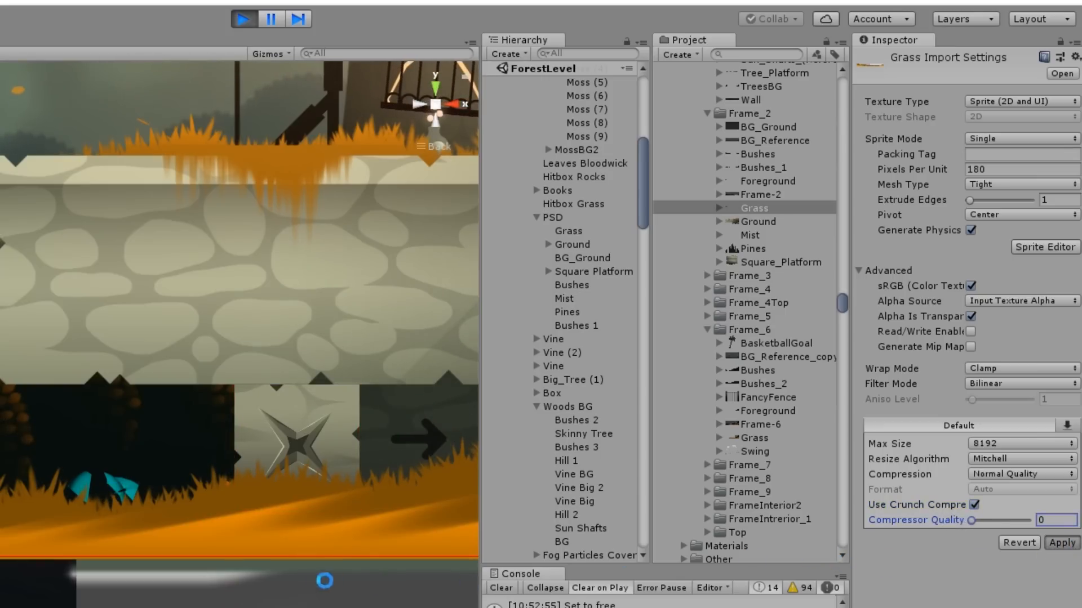
left_click(1061, 543)
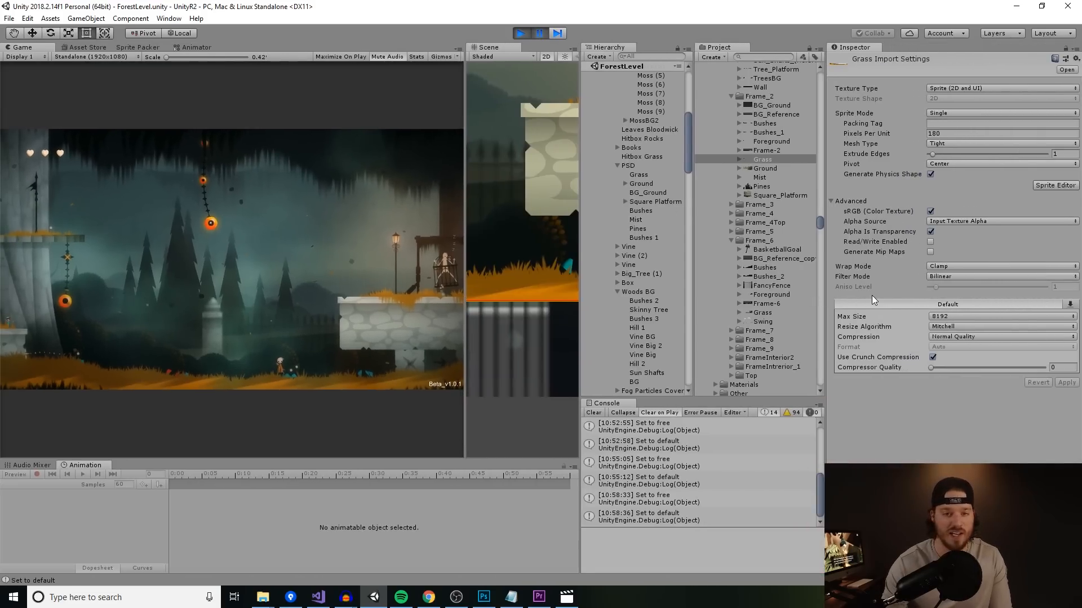
mouse_move(874, 297)
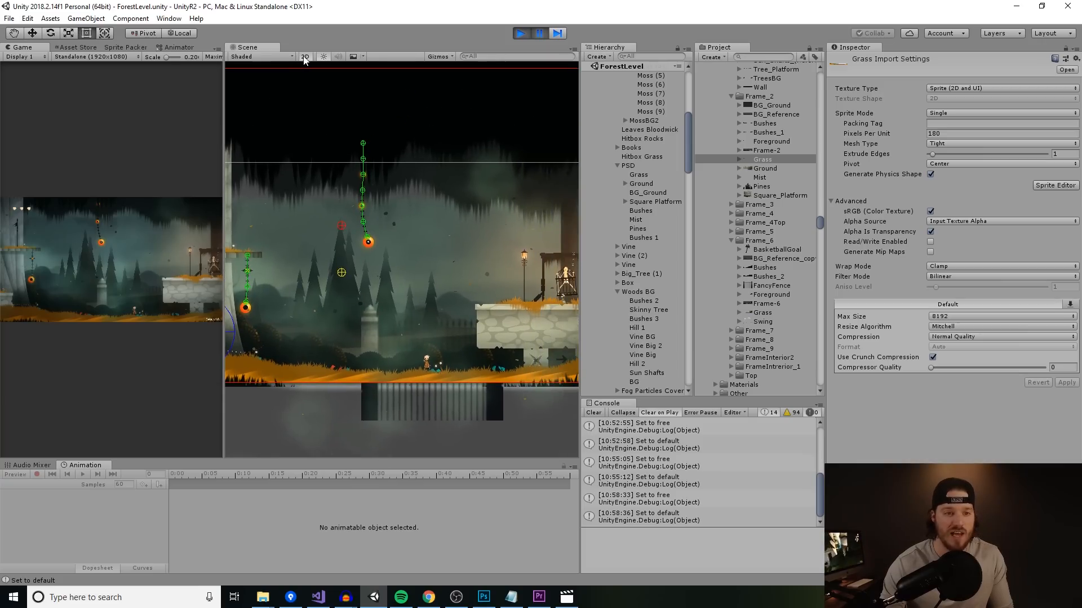
- Switch the Scene view out of 2D so the forest sprite layers spread out in perspective depth
left_click(304, 57)
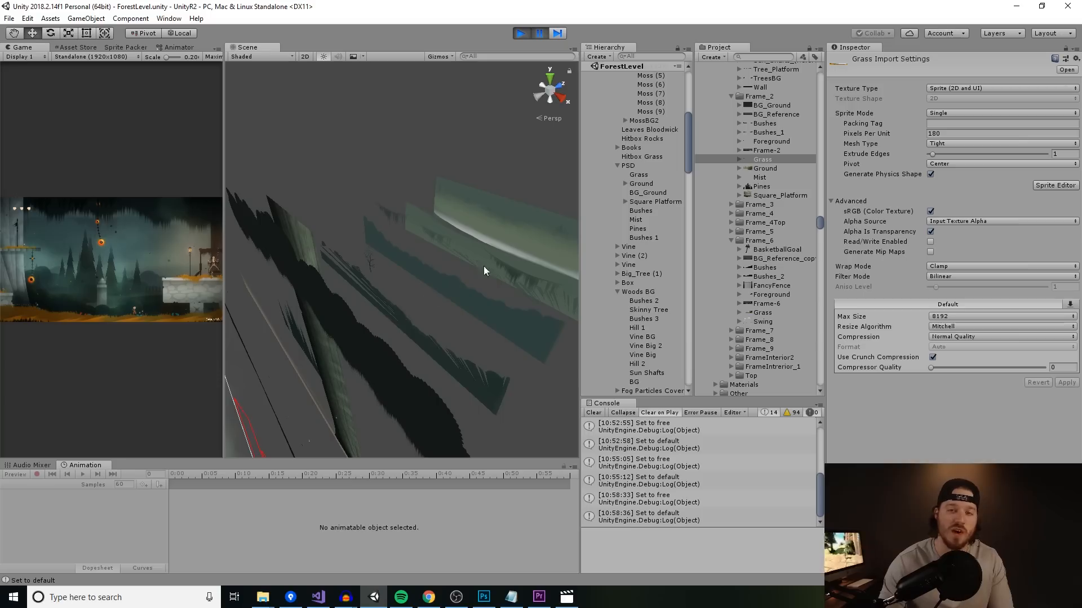
mouse_move(357, 309)
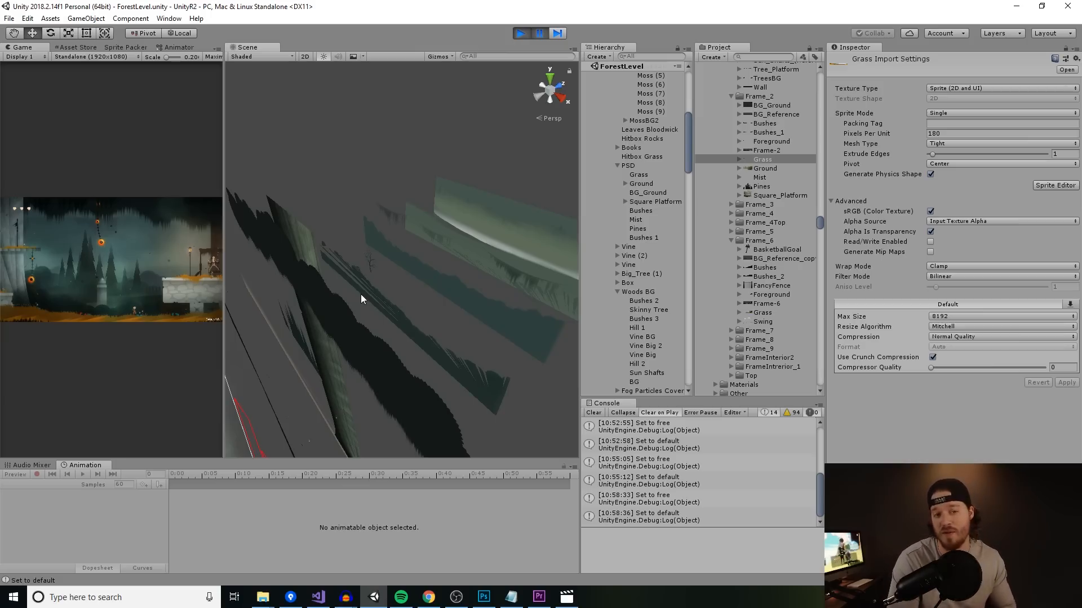
left_click(520, 33)
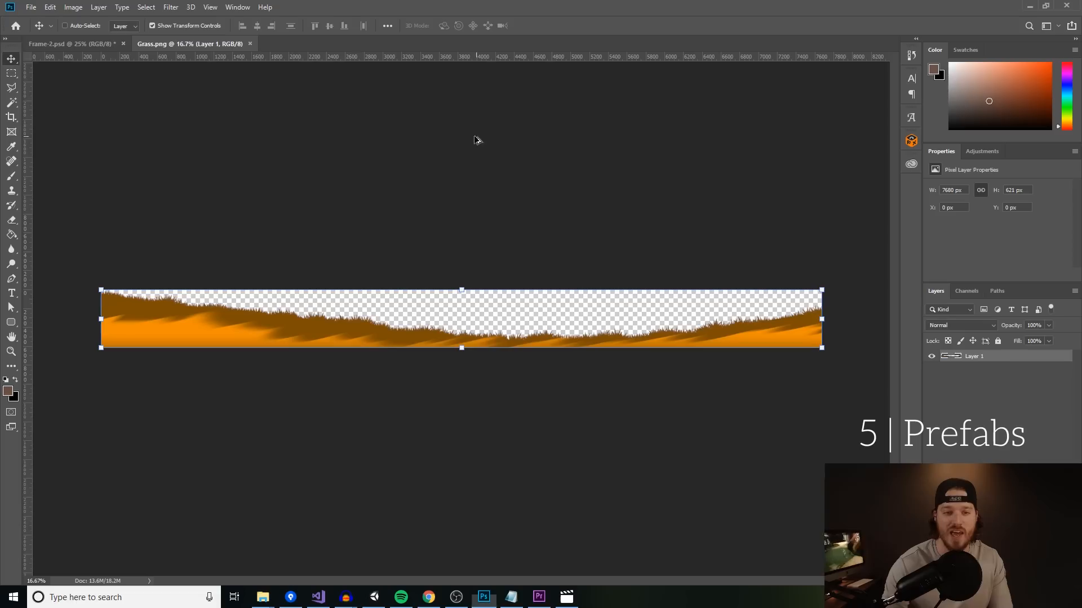
left_click(68, 44)
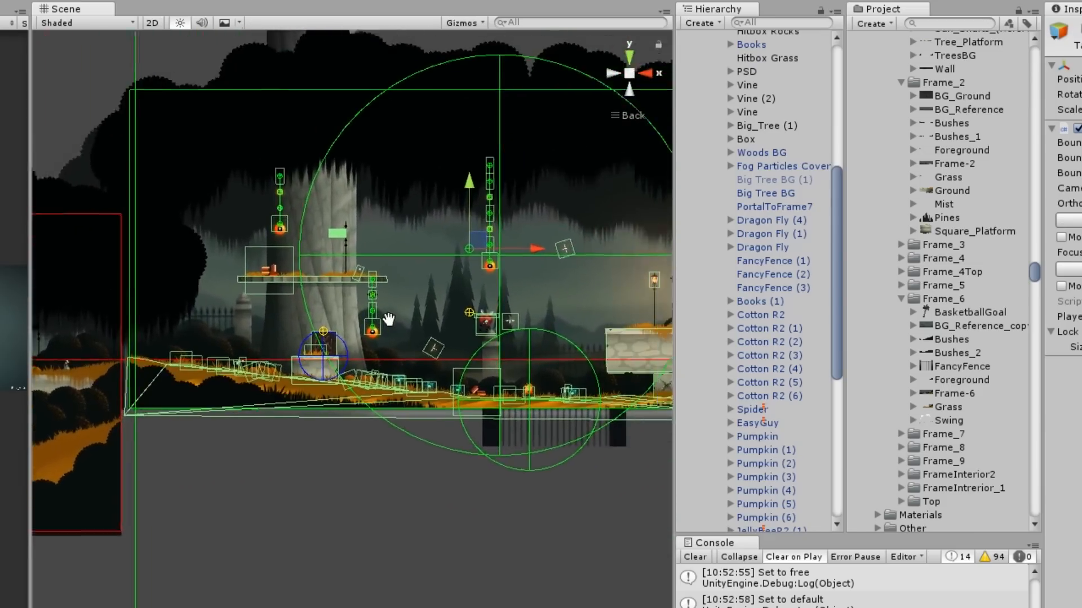
- Inspect the Pumpkin and FancyFence (1) prefab instances, then load the FieldLevel scene
left_click_drag(390, 321, 311, 335)
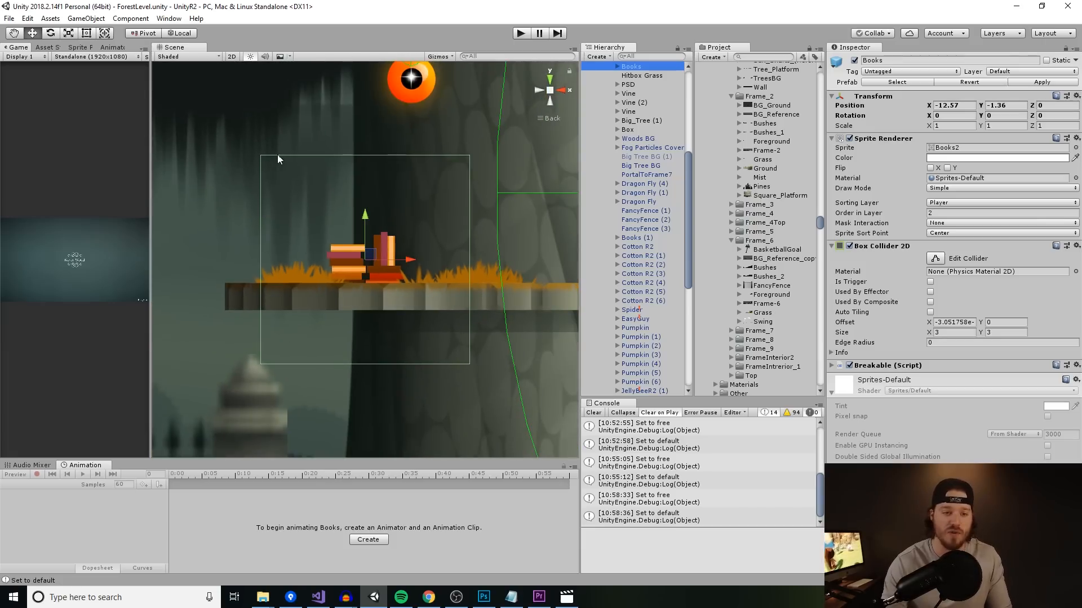
mouse_move(468, 171)
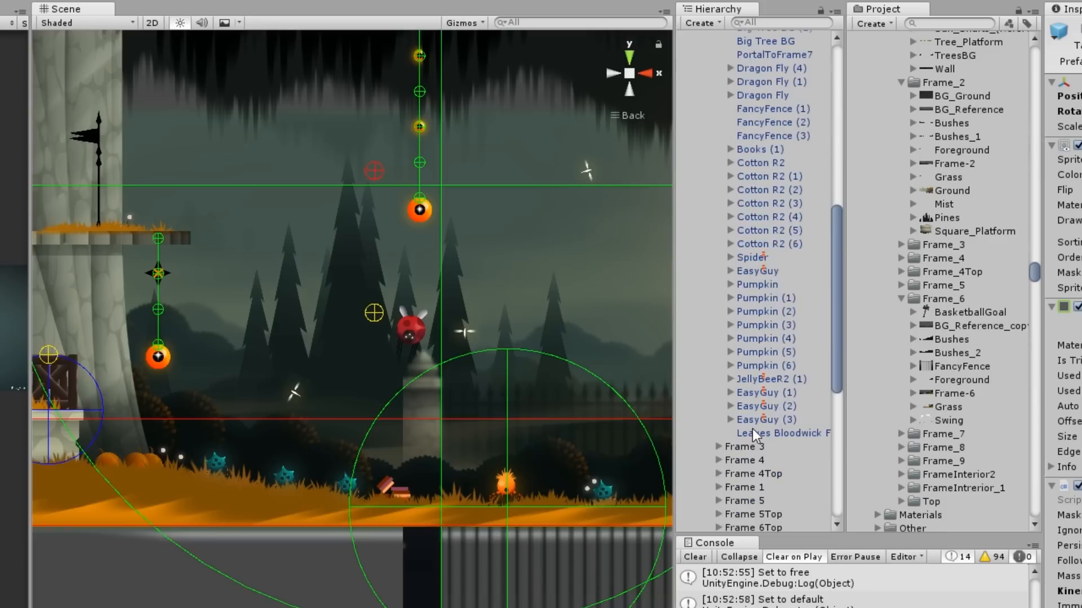
left_click(757, 284)
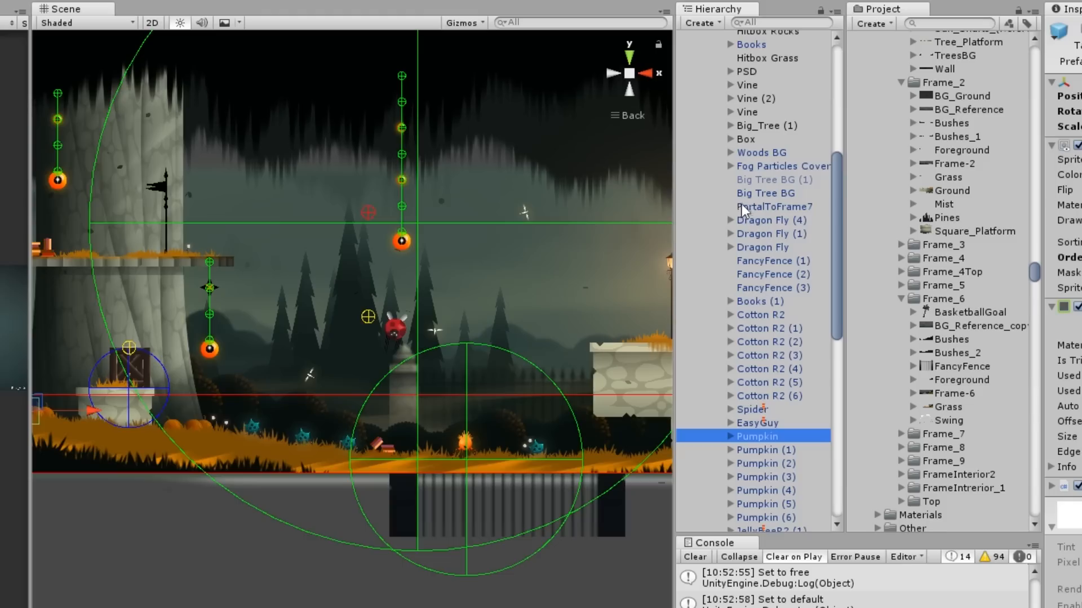
left_click(746, 139)
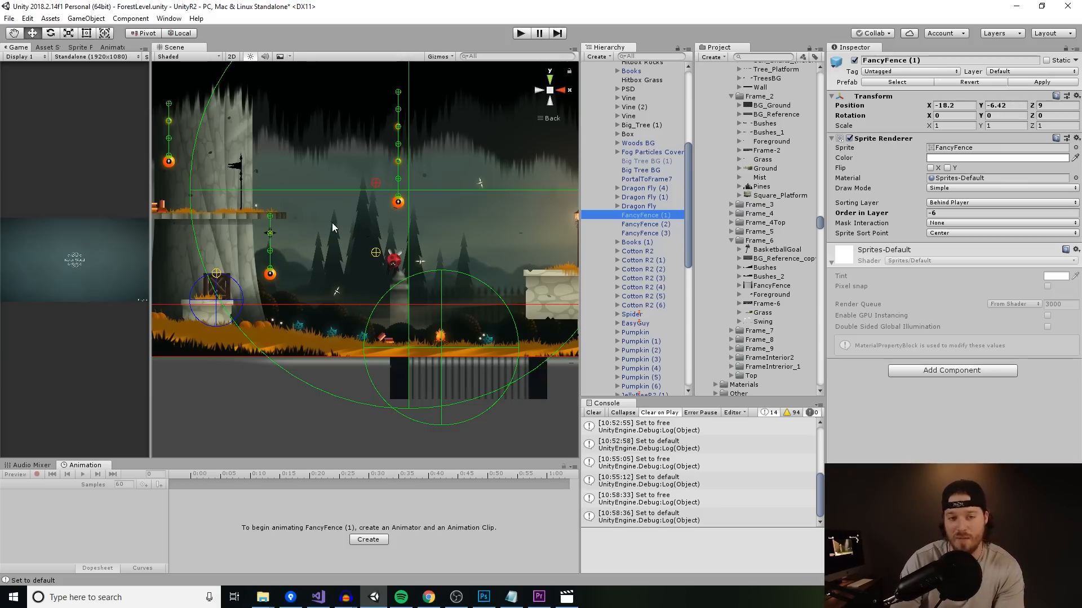
left_click(644, 392)
type("field")
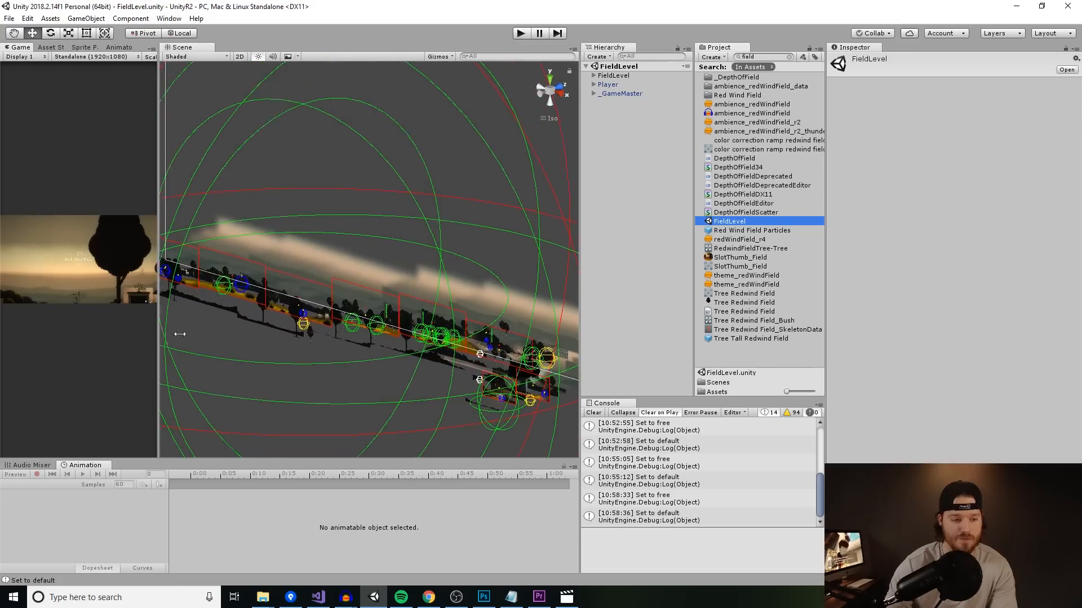
- Play FieldLevel so WellLevel, ForestLevel and VillageLevel load alongside it
left_click(521, 33)
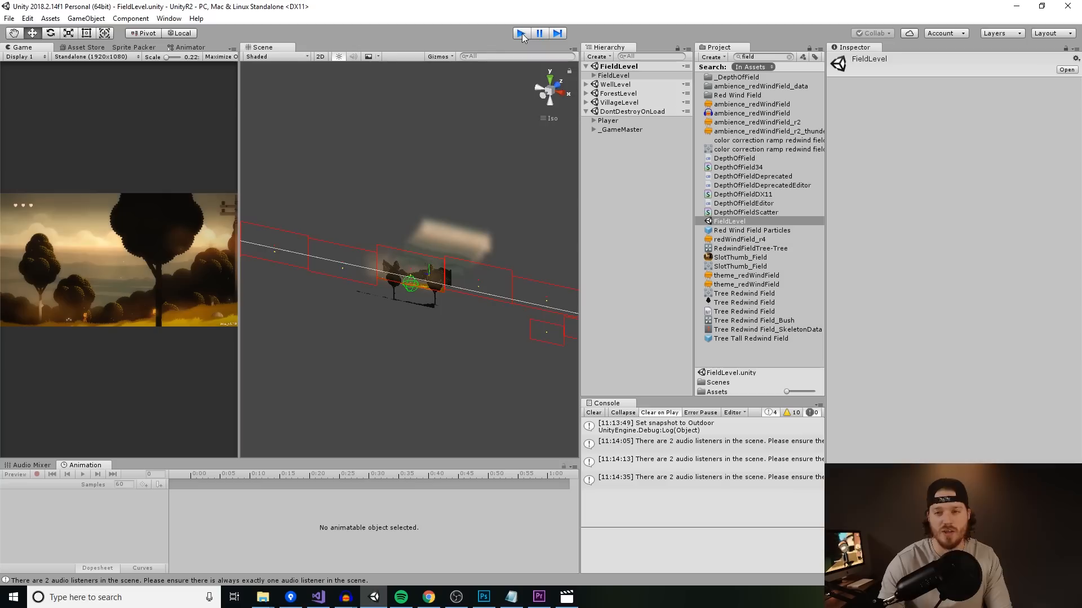
- Stop the game and select the ToBloodwick trigger under ScreenBoxes > Frame 6
left_click(519, 33)
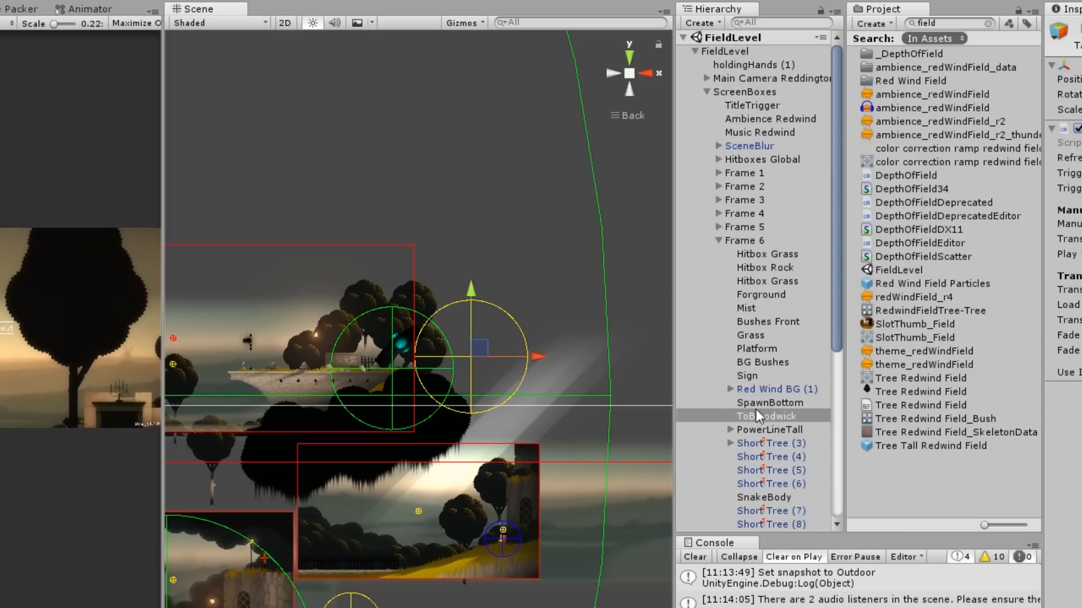
left_click(764, 416)
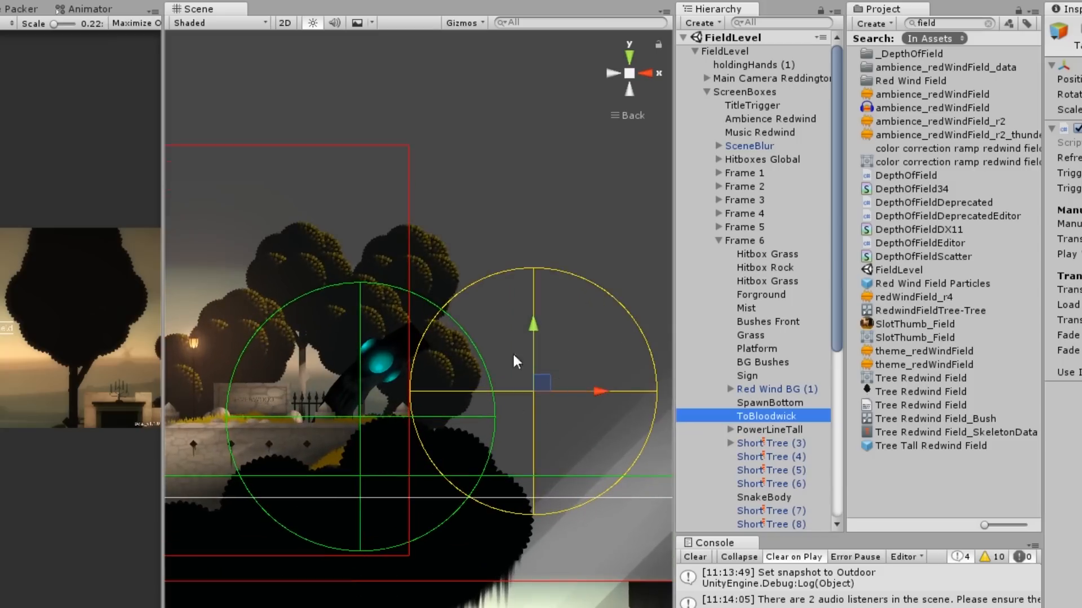
mouse_move(446, 393)
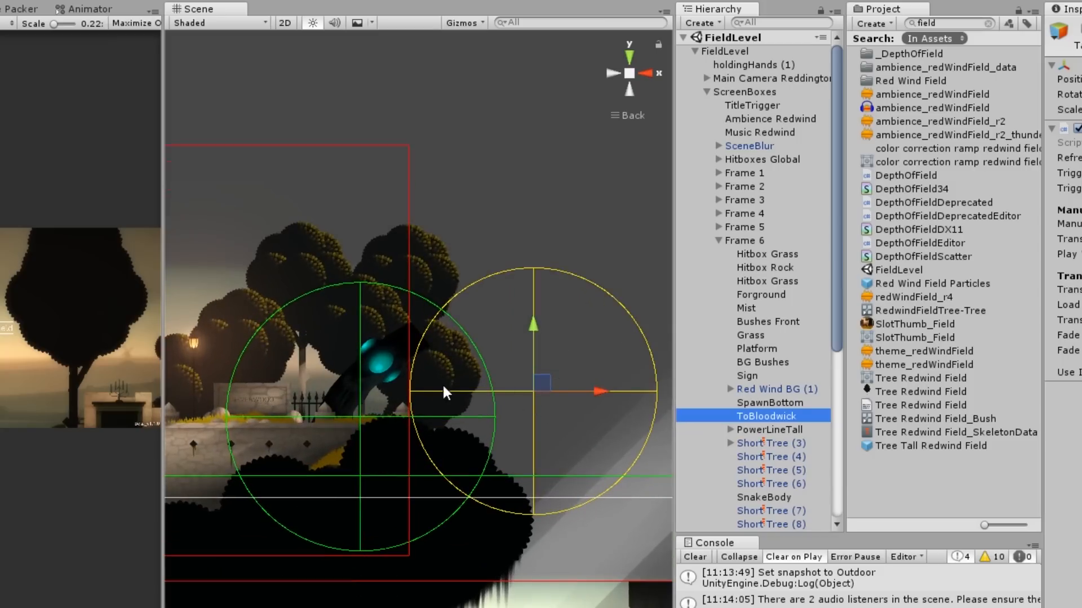